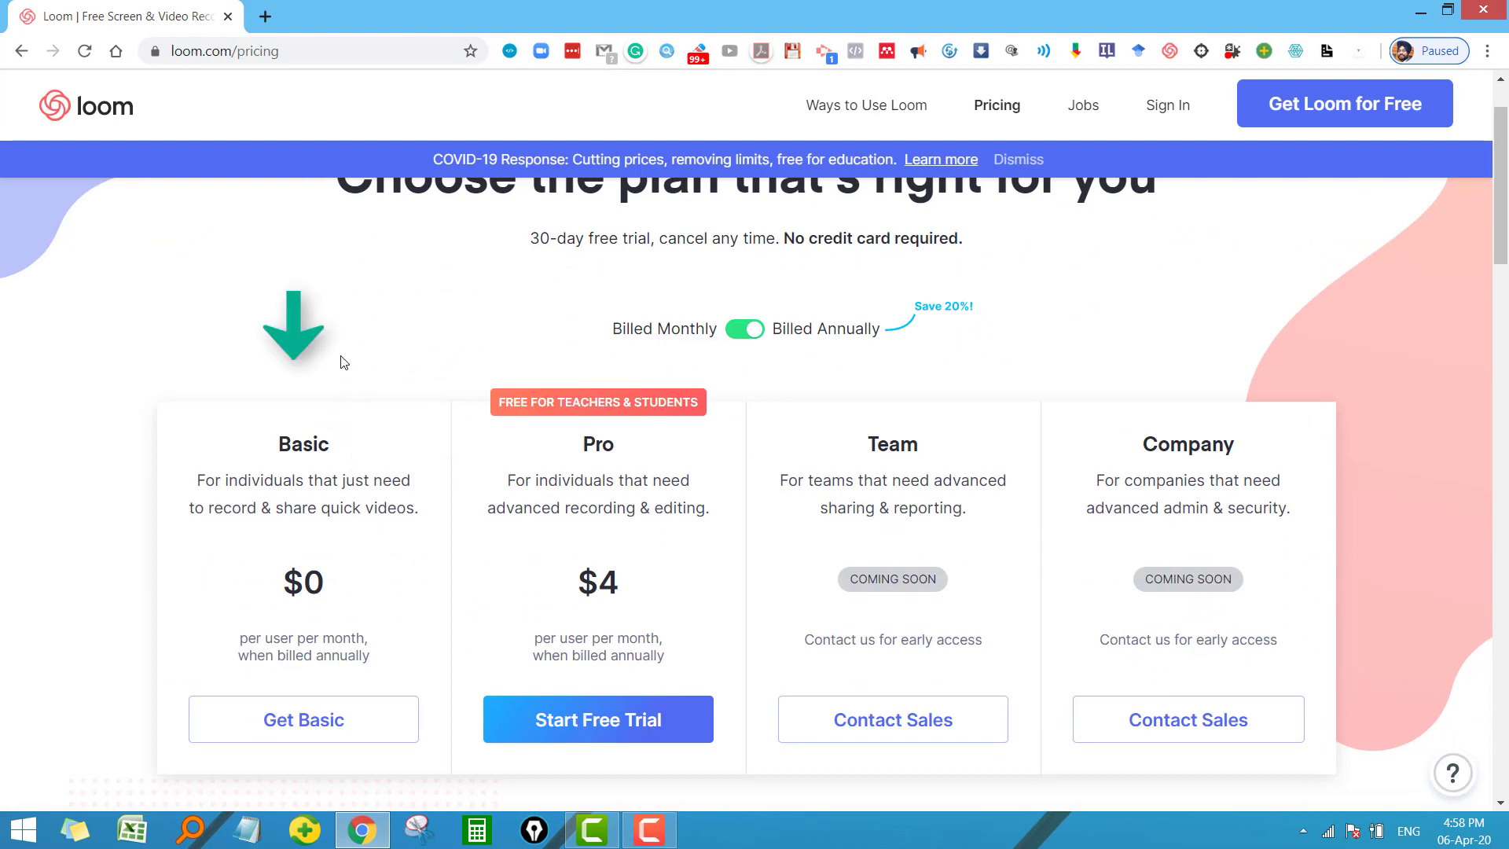
mouse_move(313, 466)
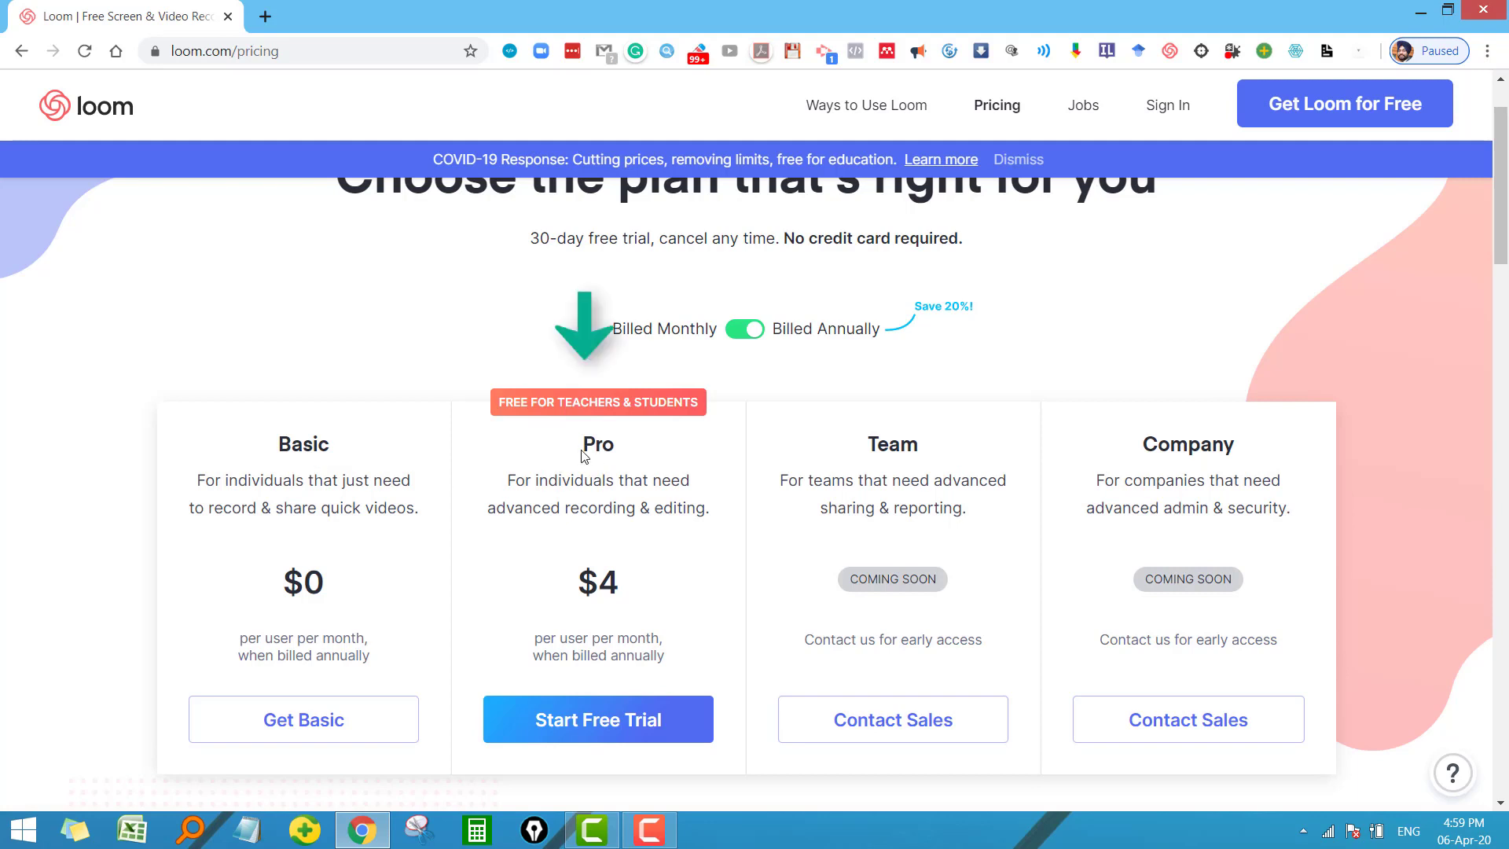
mouse_move(583, 563)
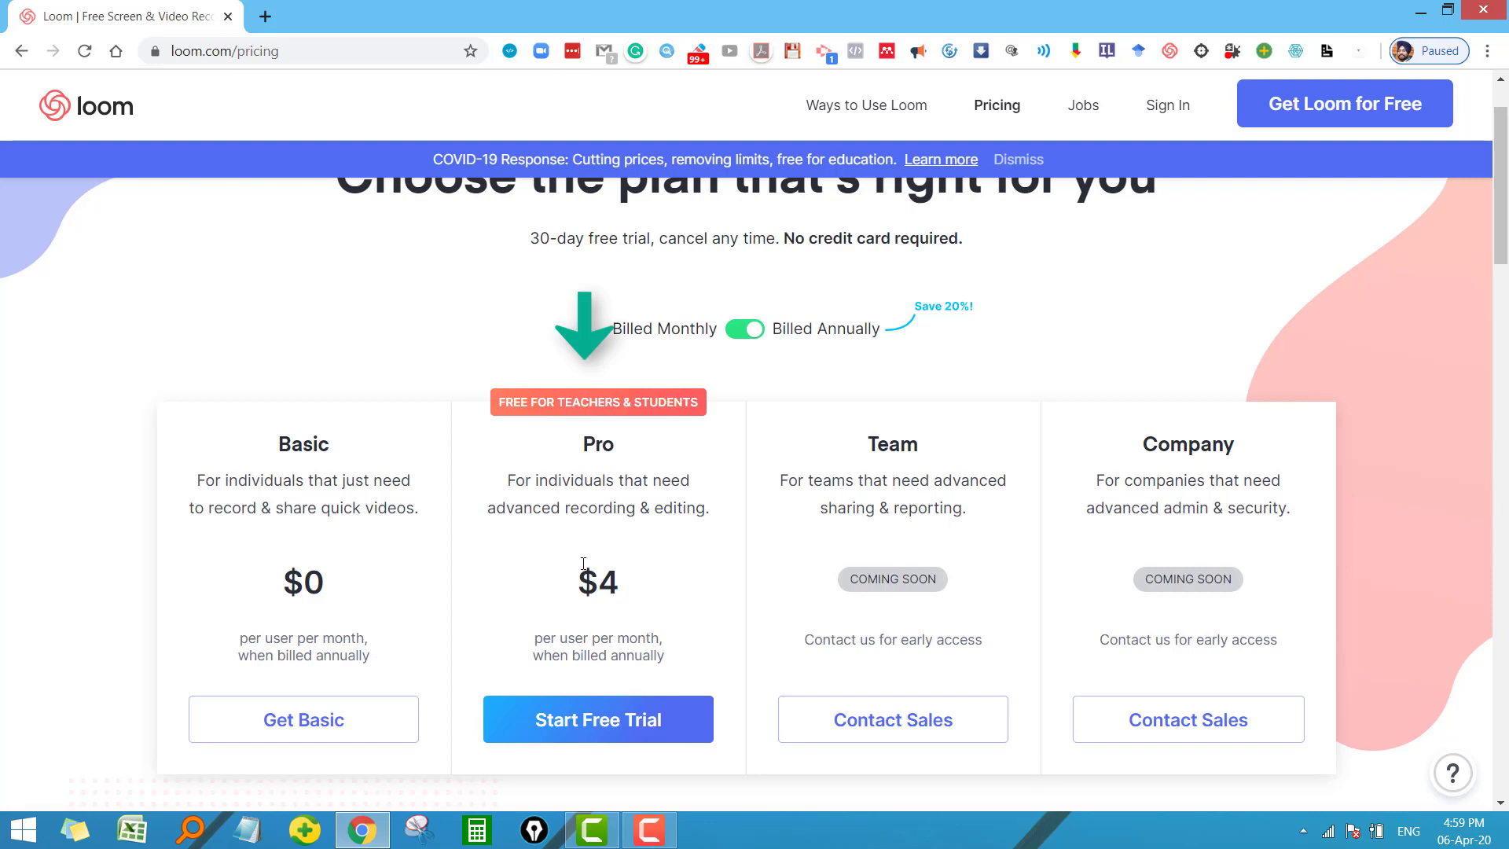
mouse_move(532, 460)
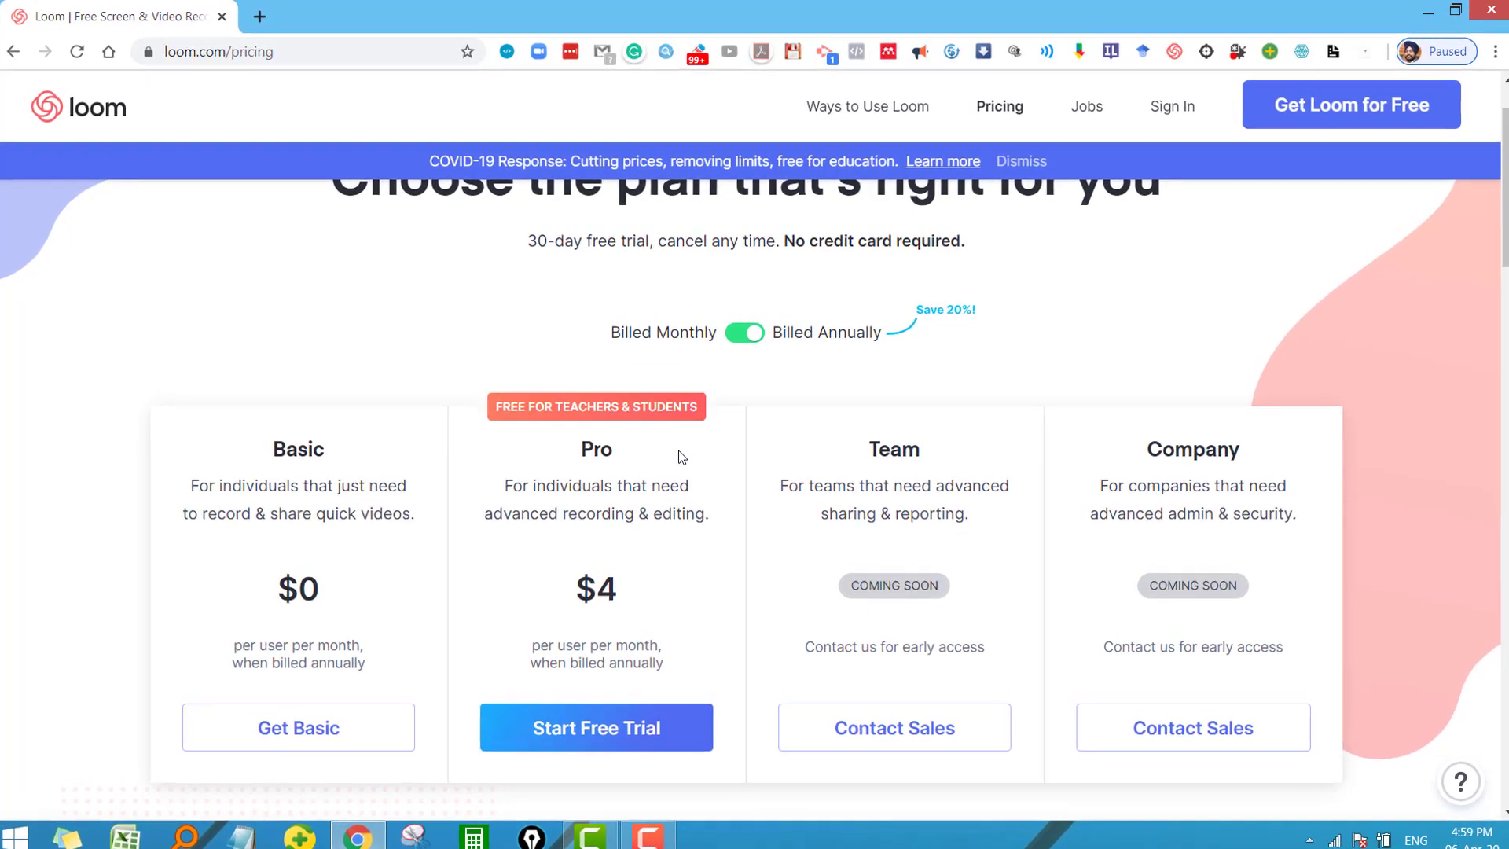
- Open the 'Free for Teachers & Students' help article and scroll to the 'Sign up here for free' link
scroll(down, 3)
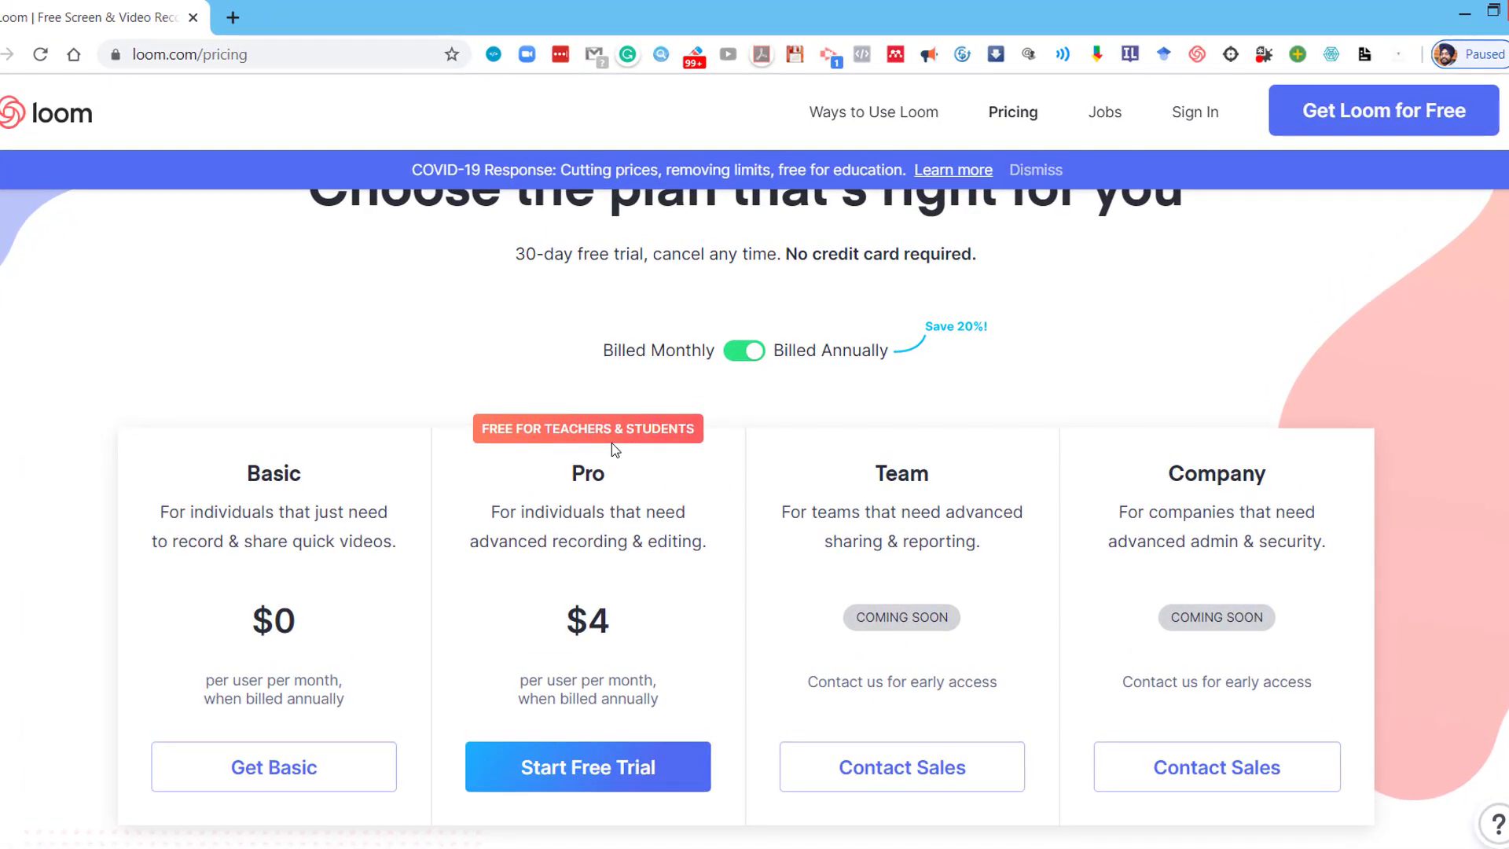
mouse_move(602, 435)
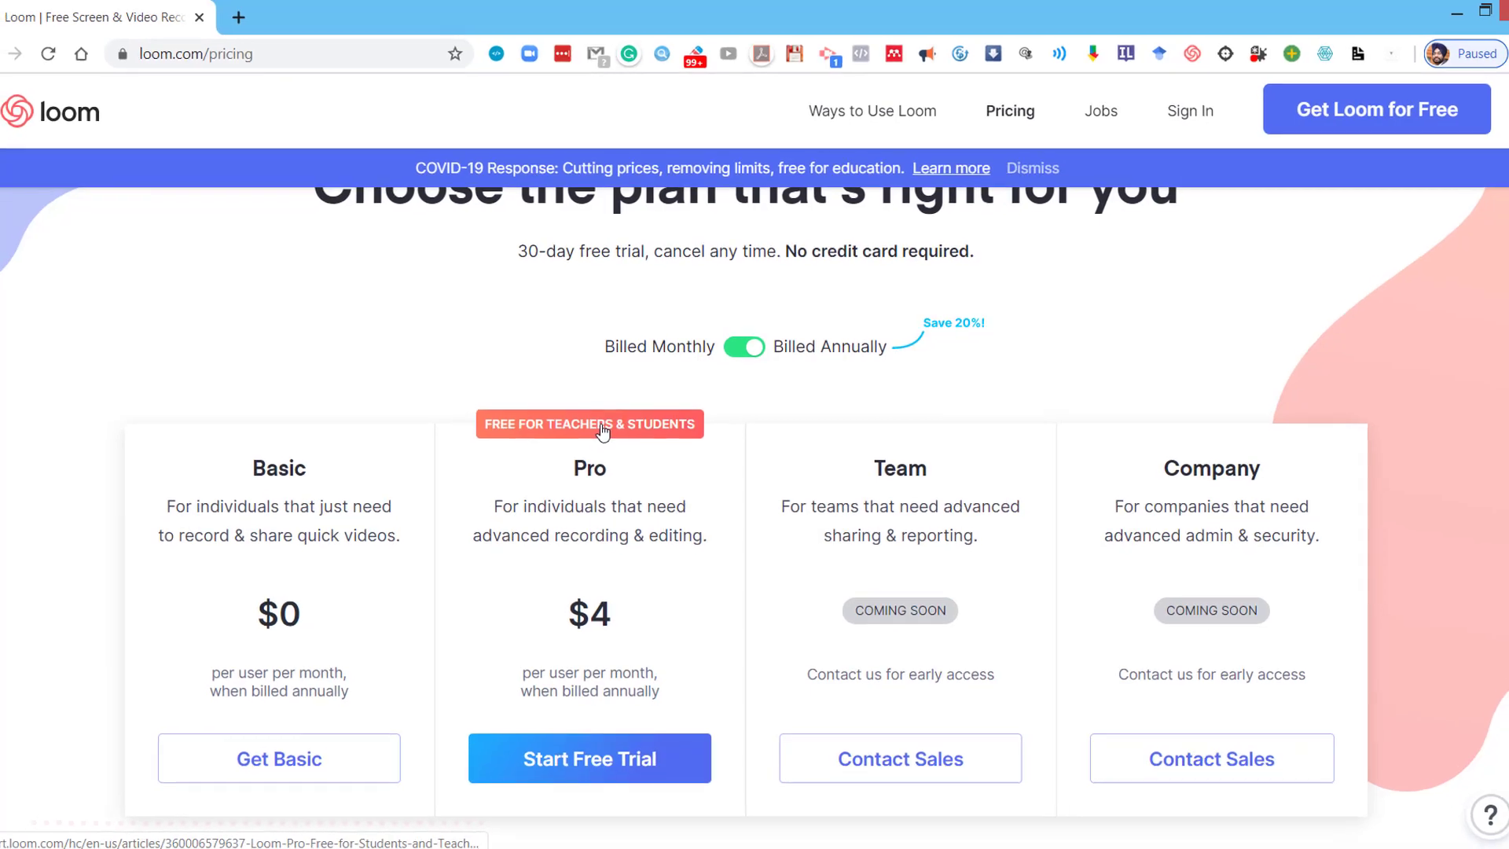
click(589, 423)
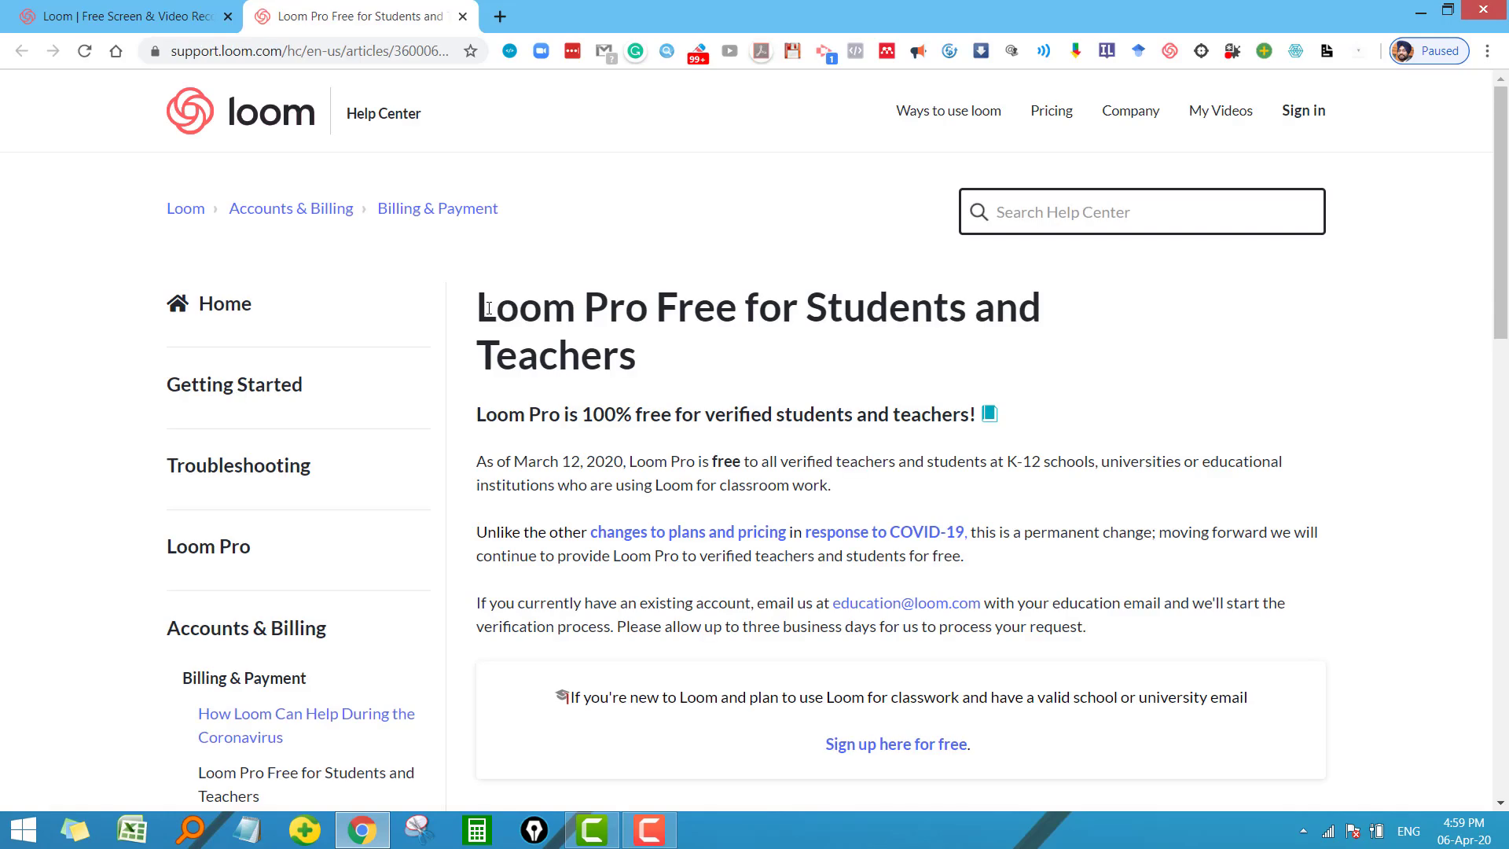
drag(483, 306, 1025, 307)
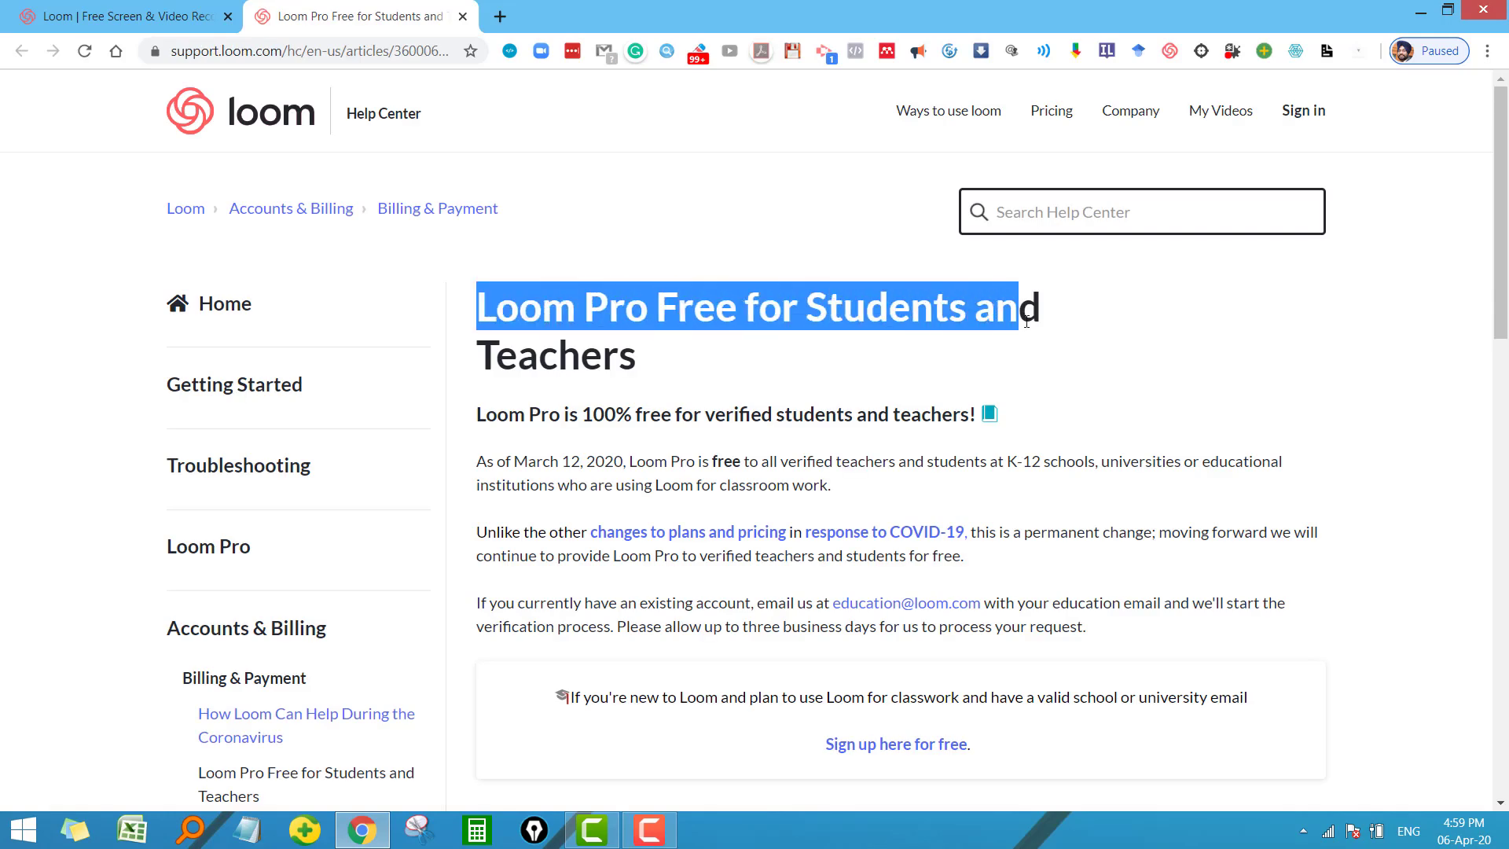
drag(1028, 318, 624, 355)
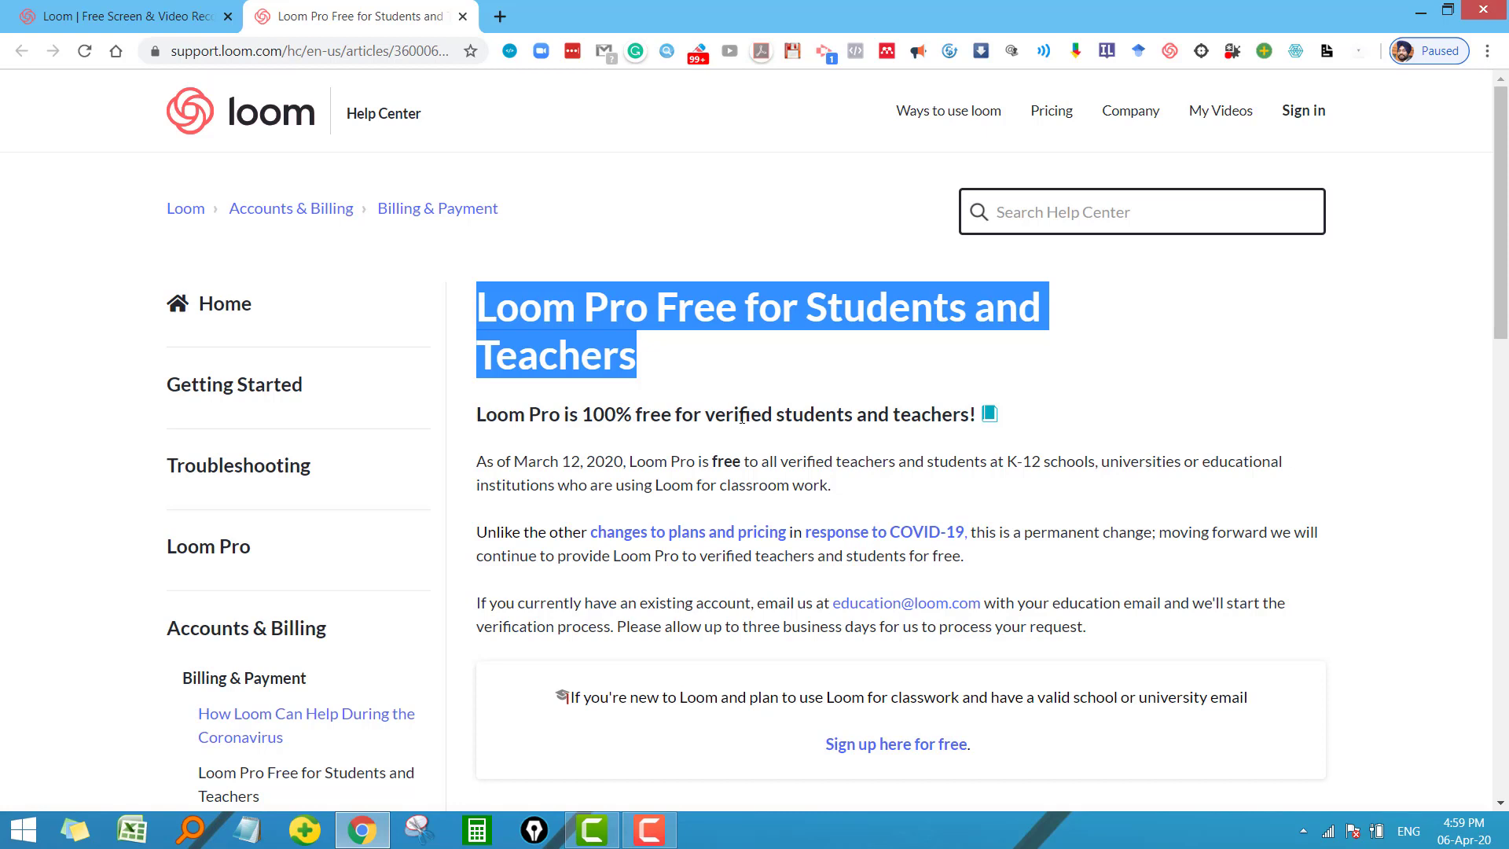
mouse_move(745, 410)
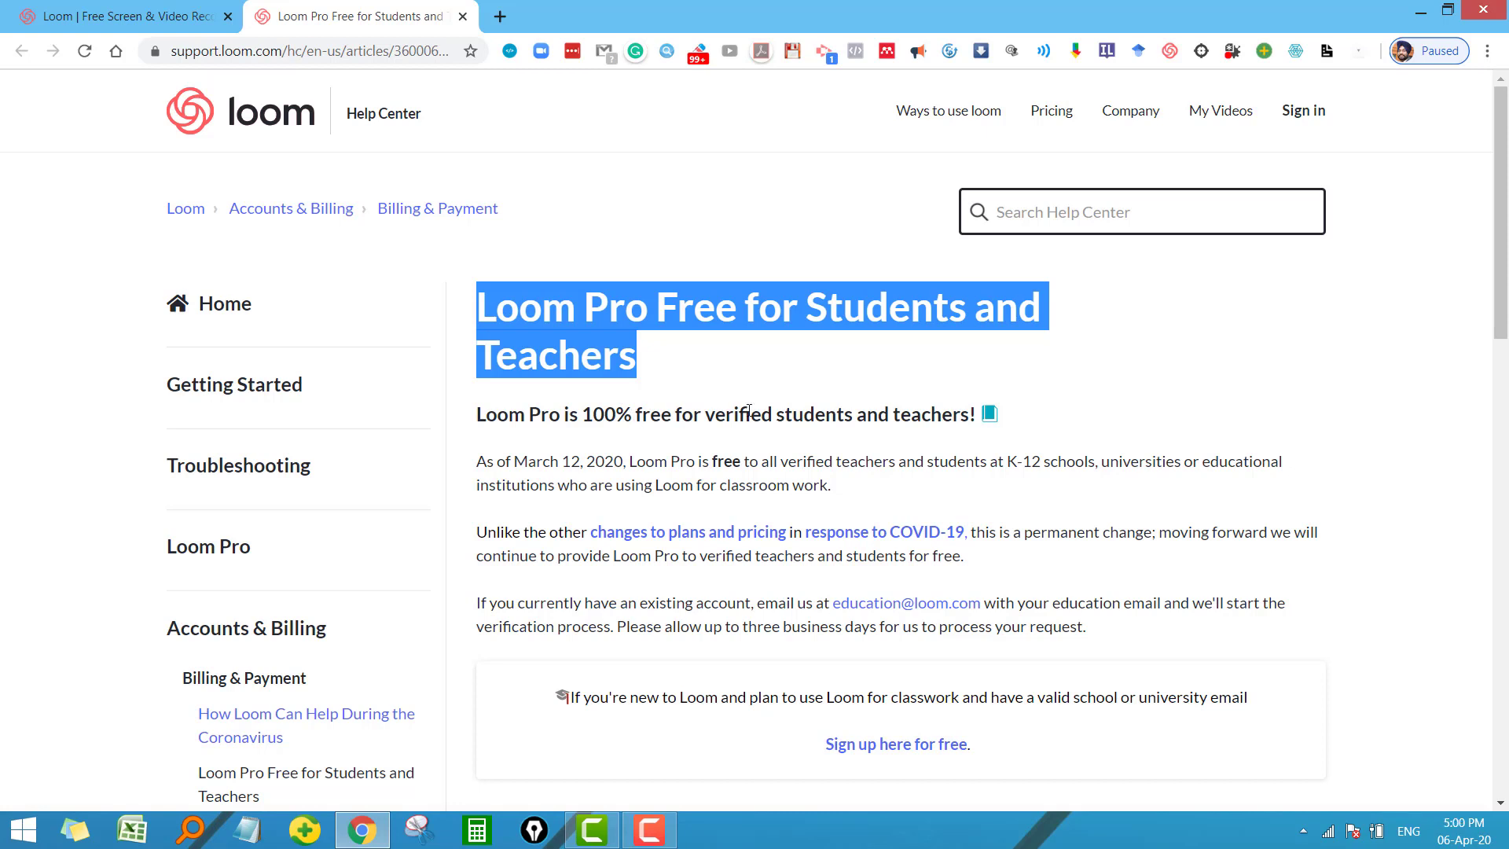
mouse_move(756, 384)
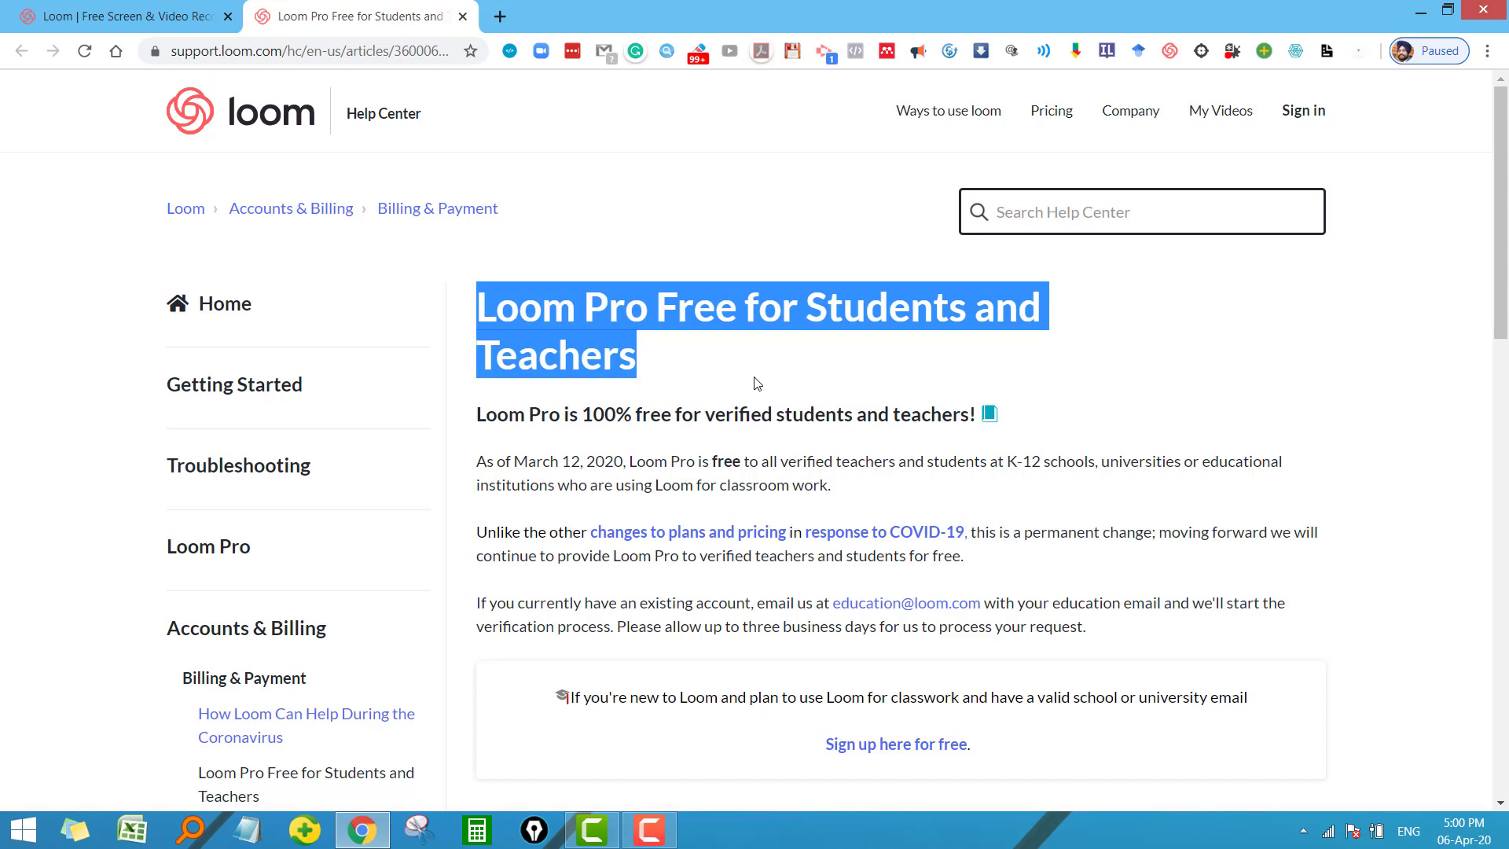
scroll(down, 3)
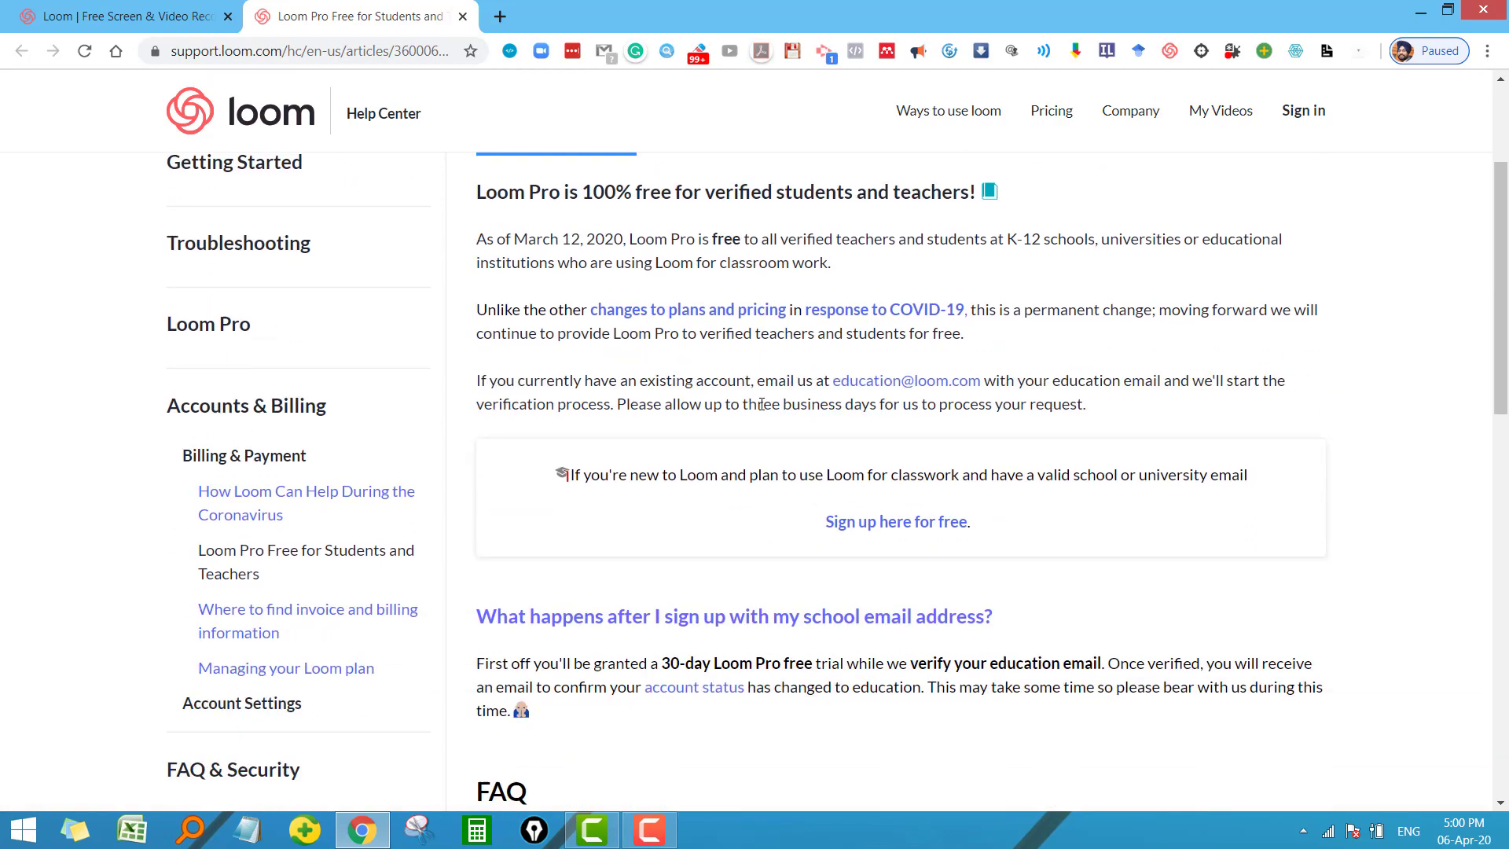
scroll(down, 3)
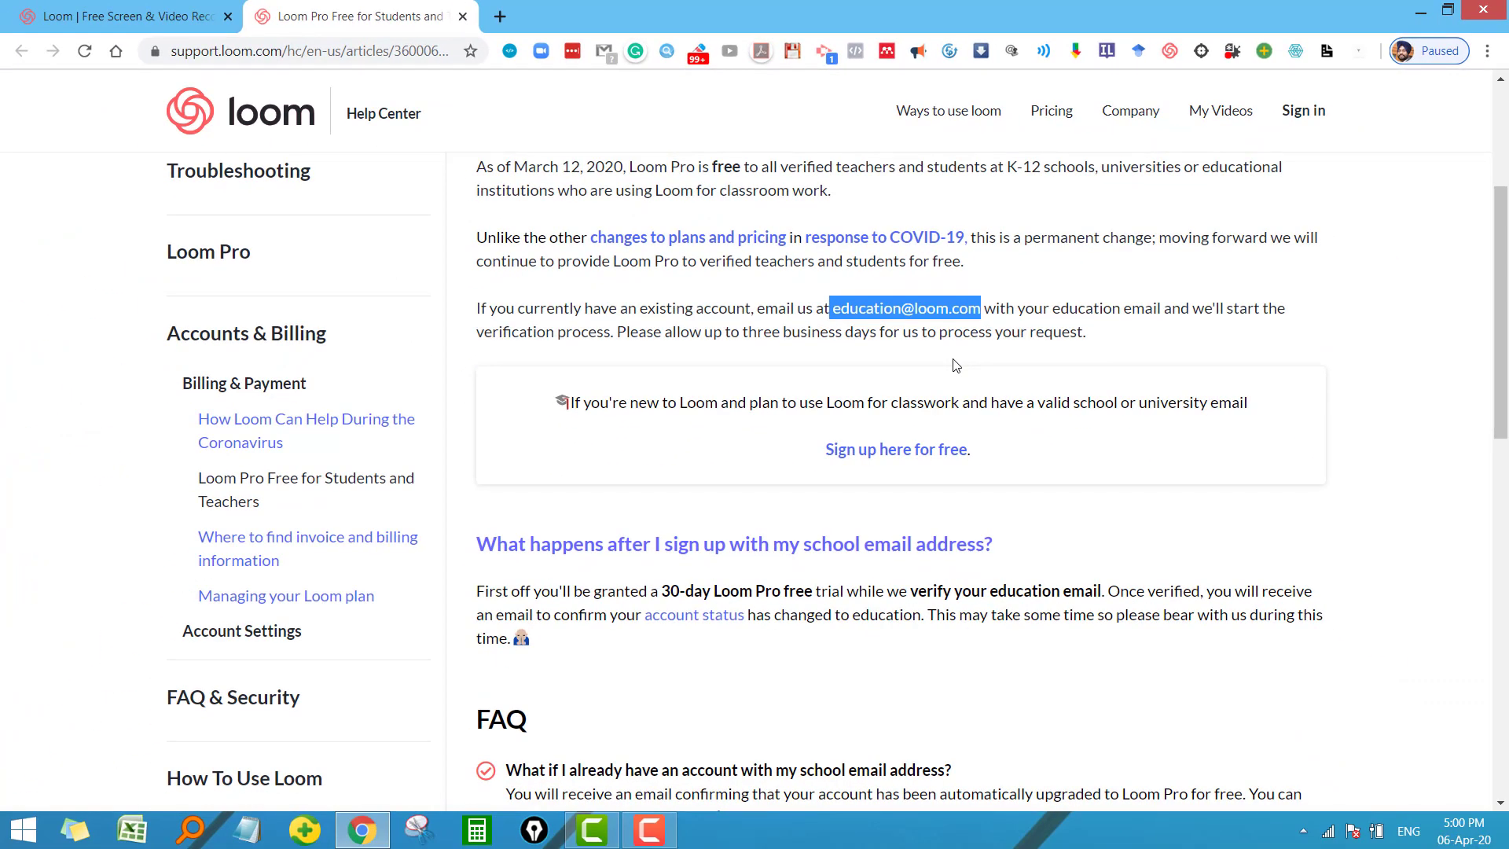
mouse_move(944, 354)
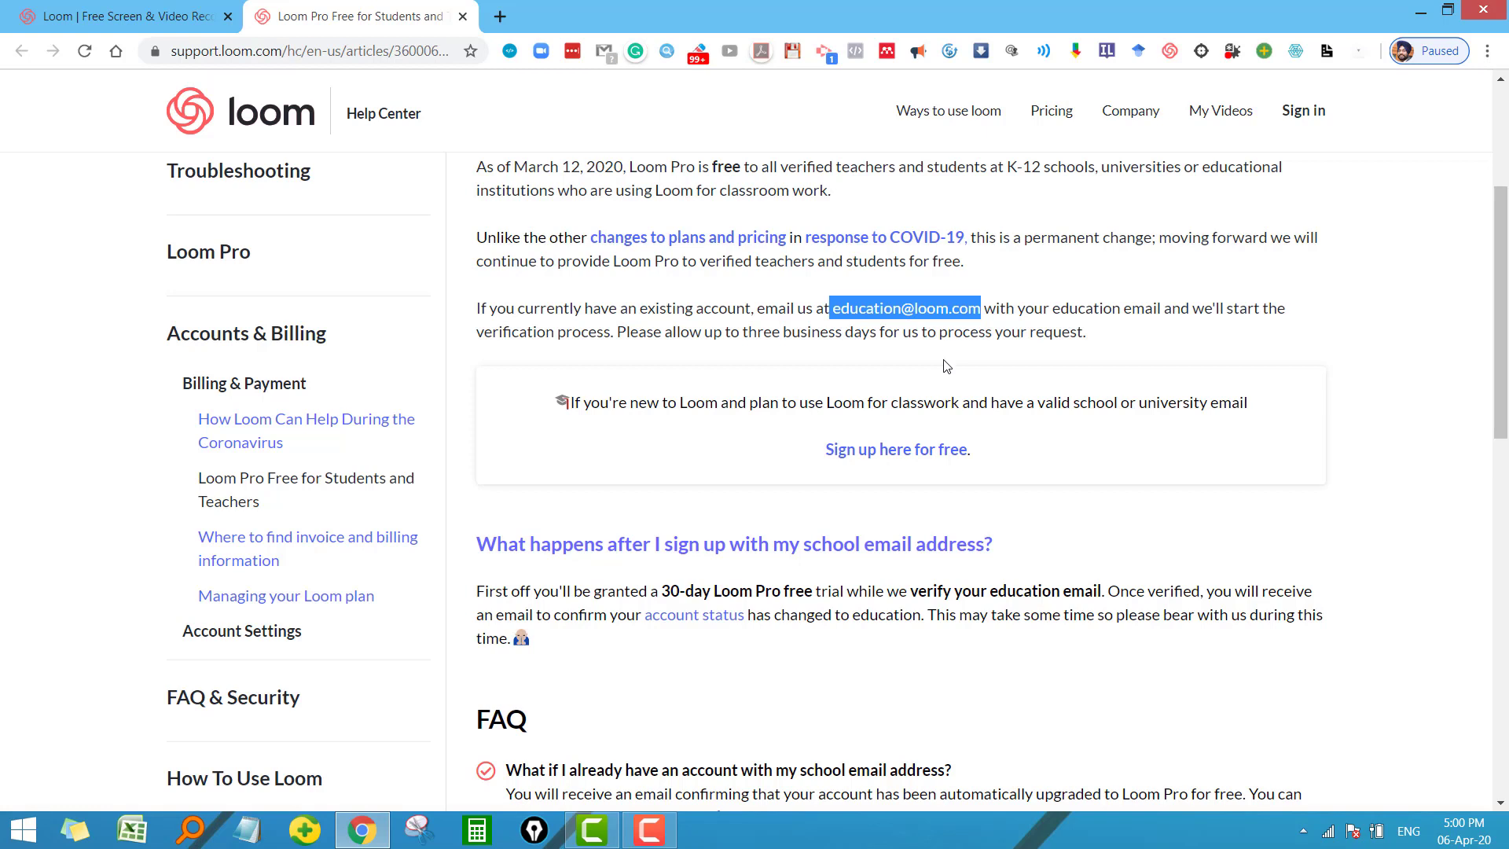
mouse_move(1058, 408)
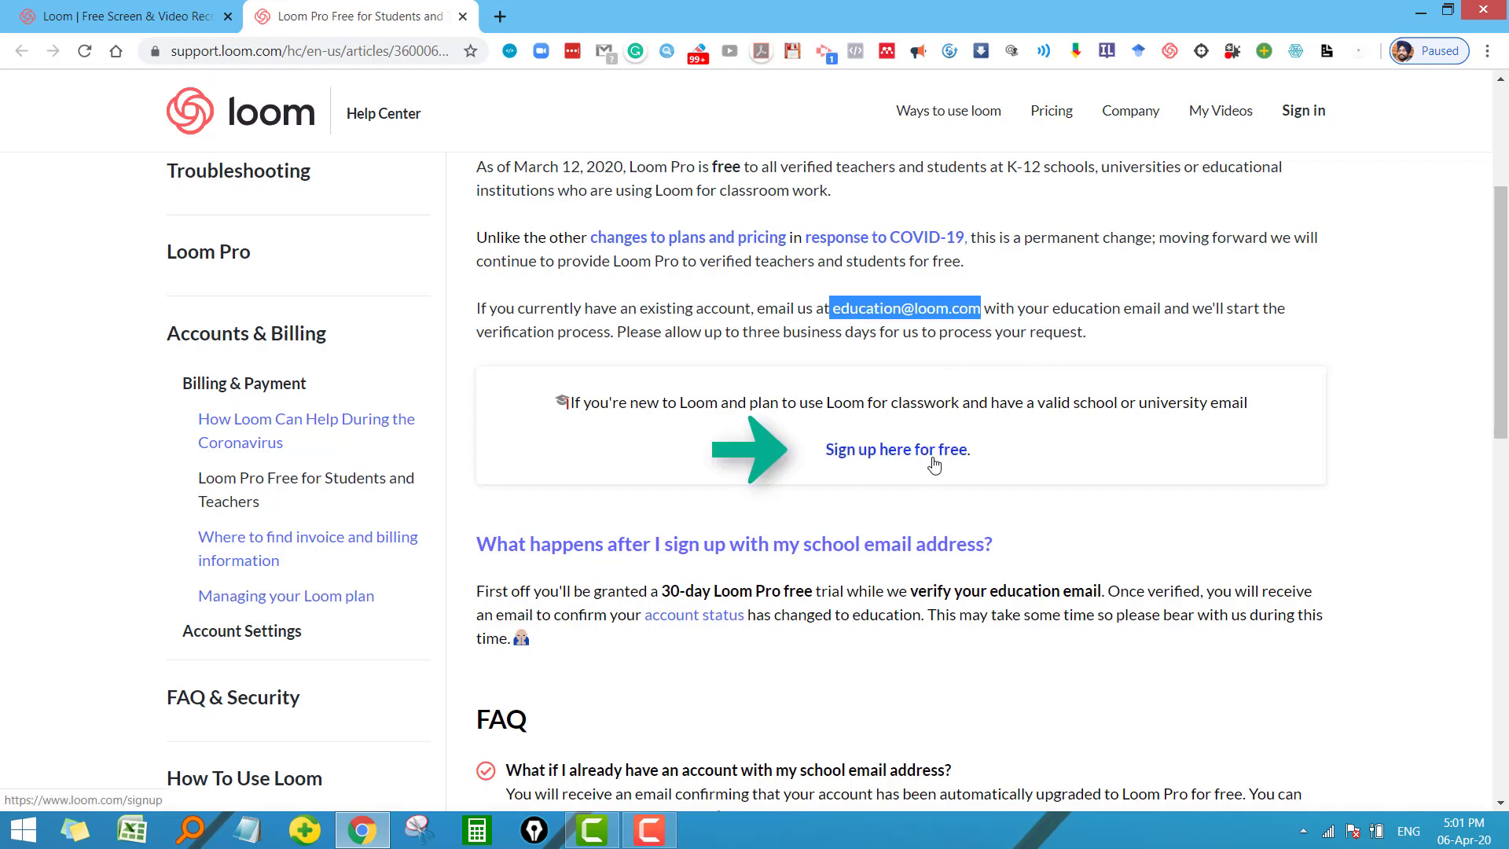
- Start the free sign-up with the saved email address
click(896, 450)
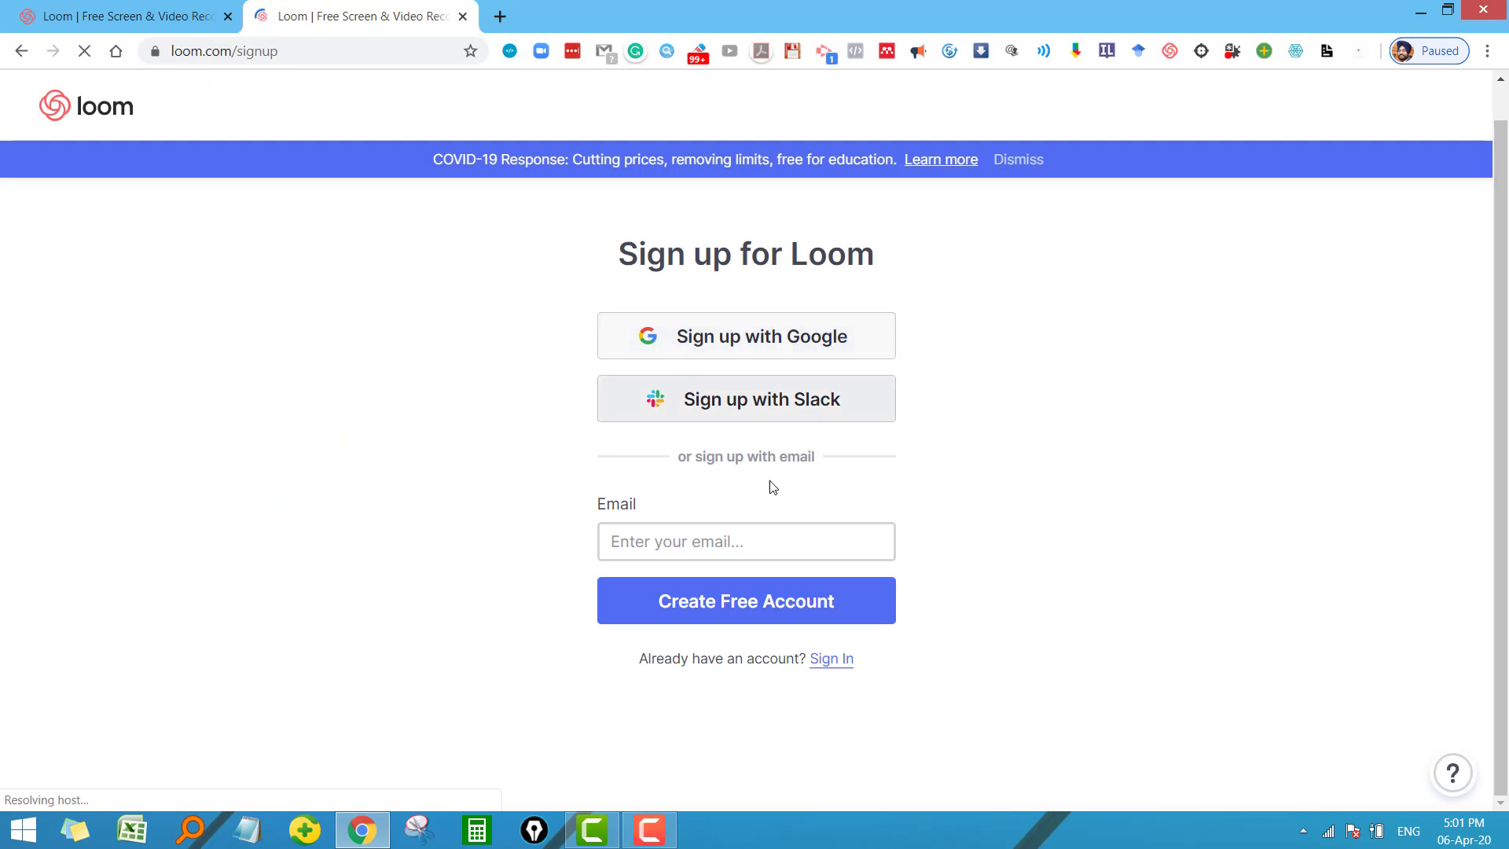
click(745, 541)
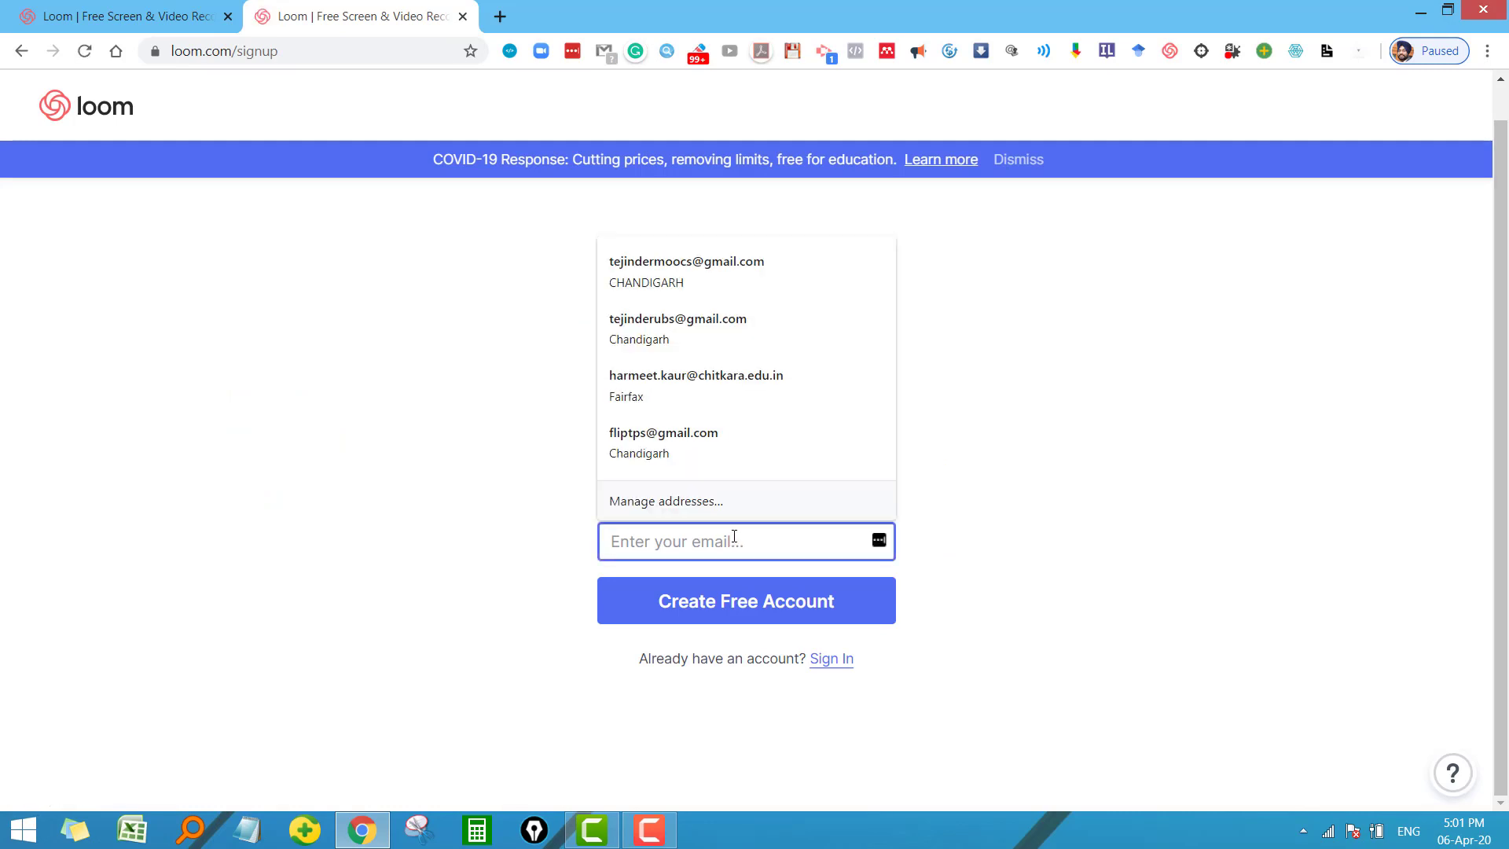
text(te)
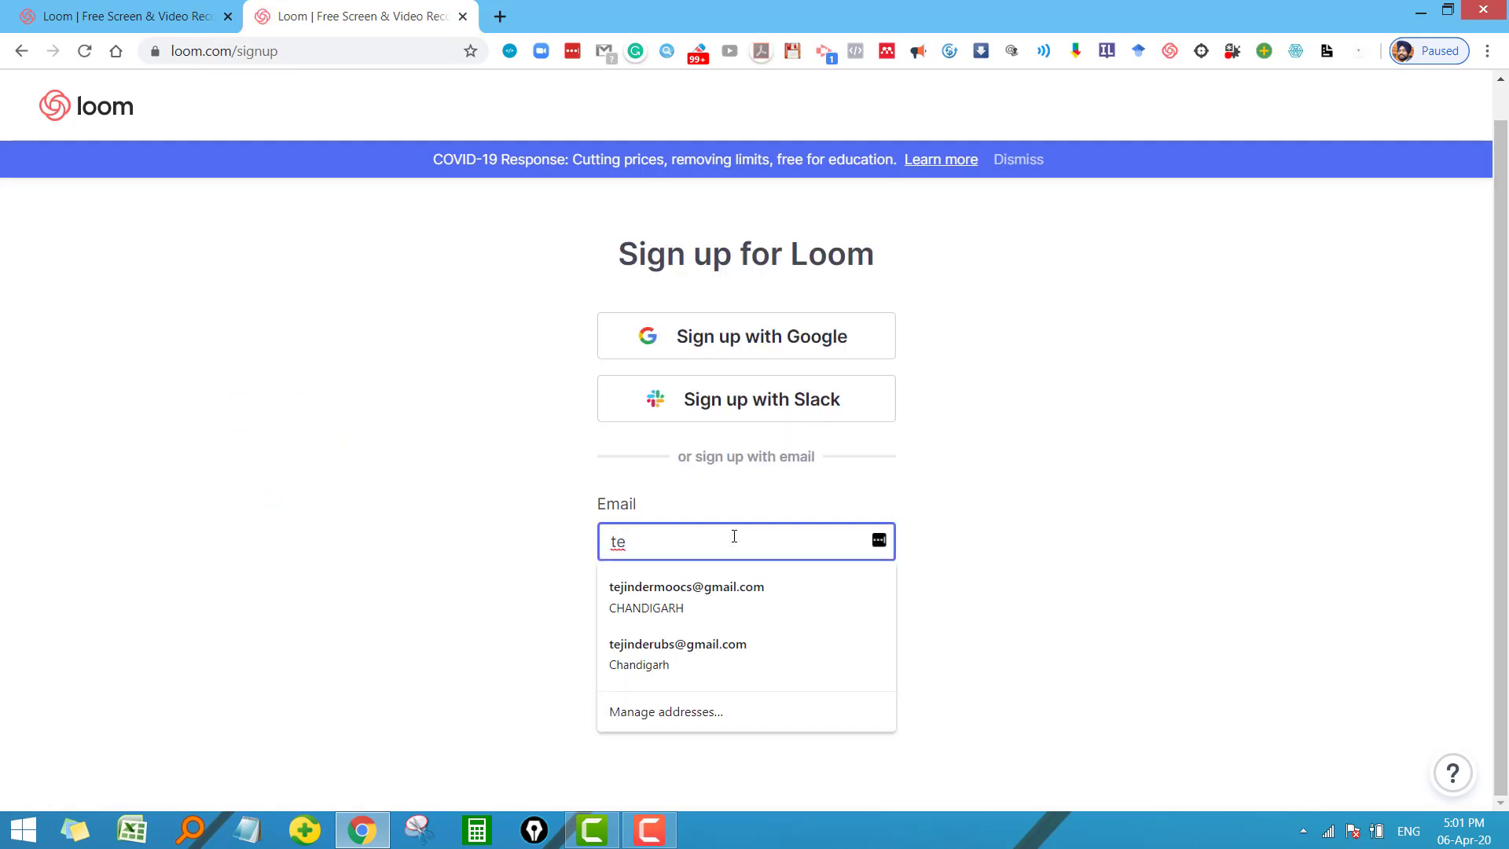
click(687, 586)
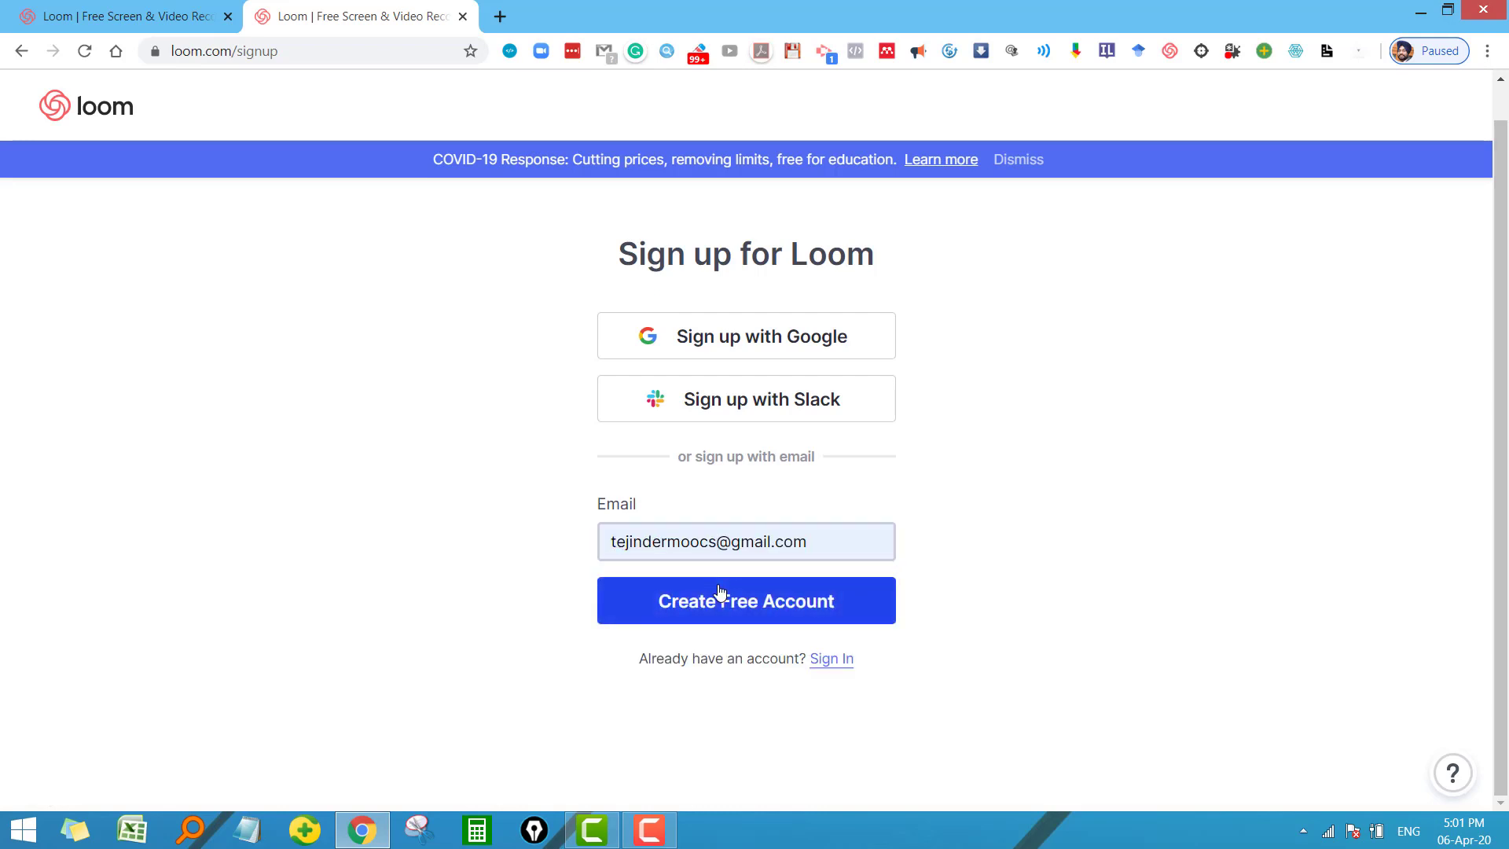
click(746, 599)
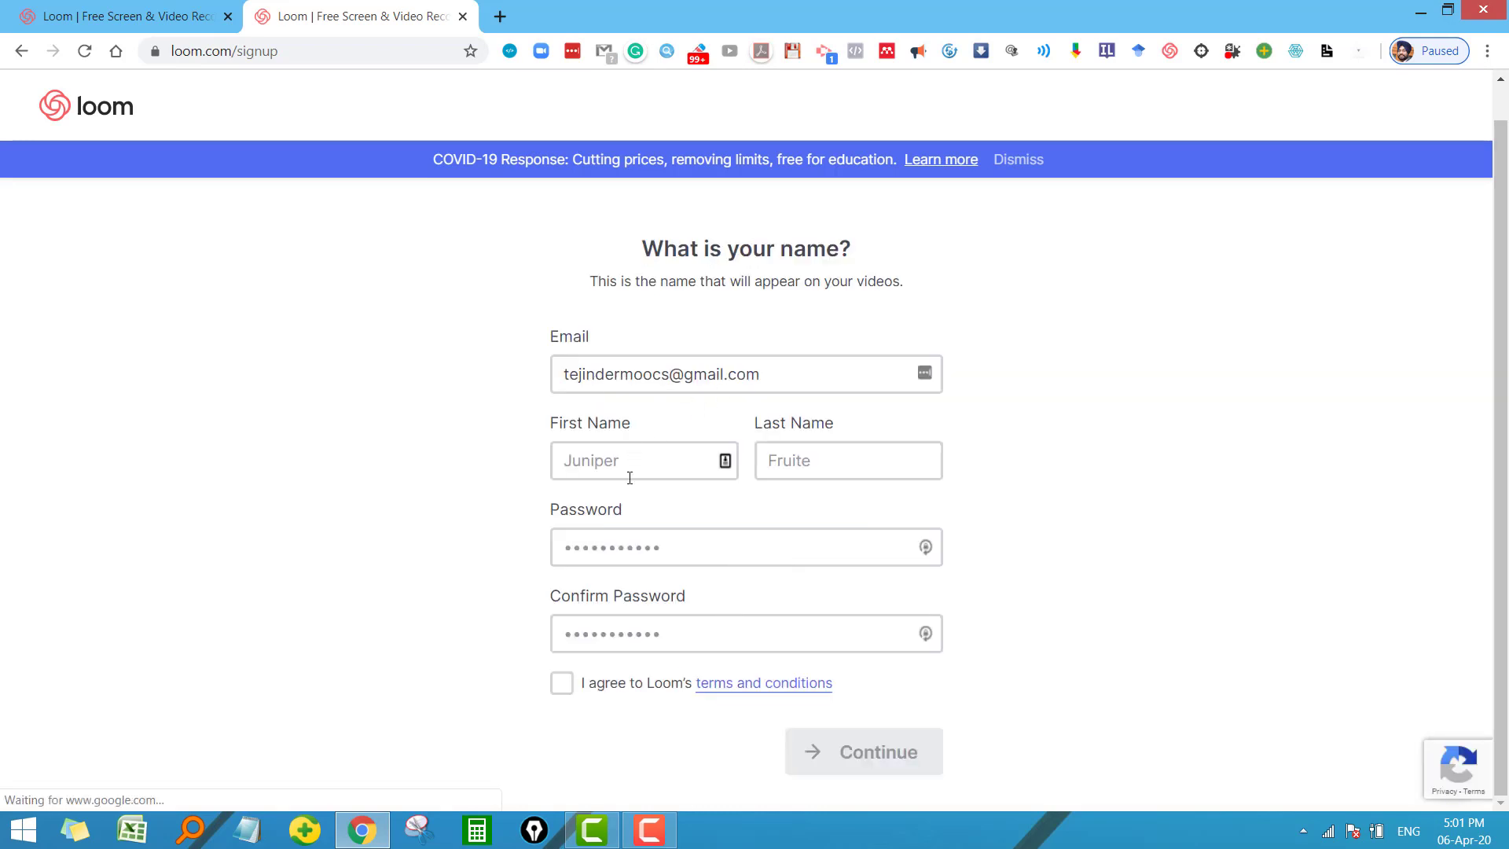
- Enter the name 'Tejinderpal', confirm the password, accept Loom's terms and submit the form
text(Tejinderpal)
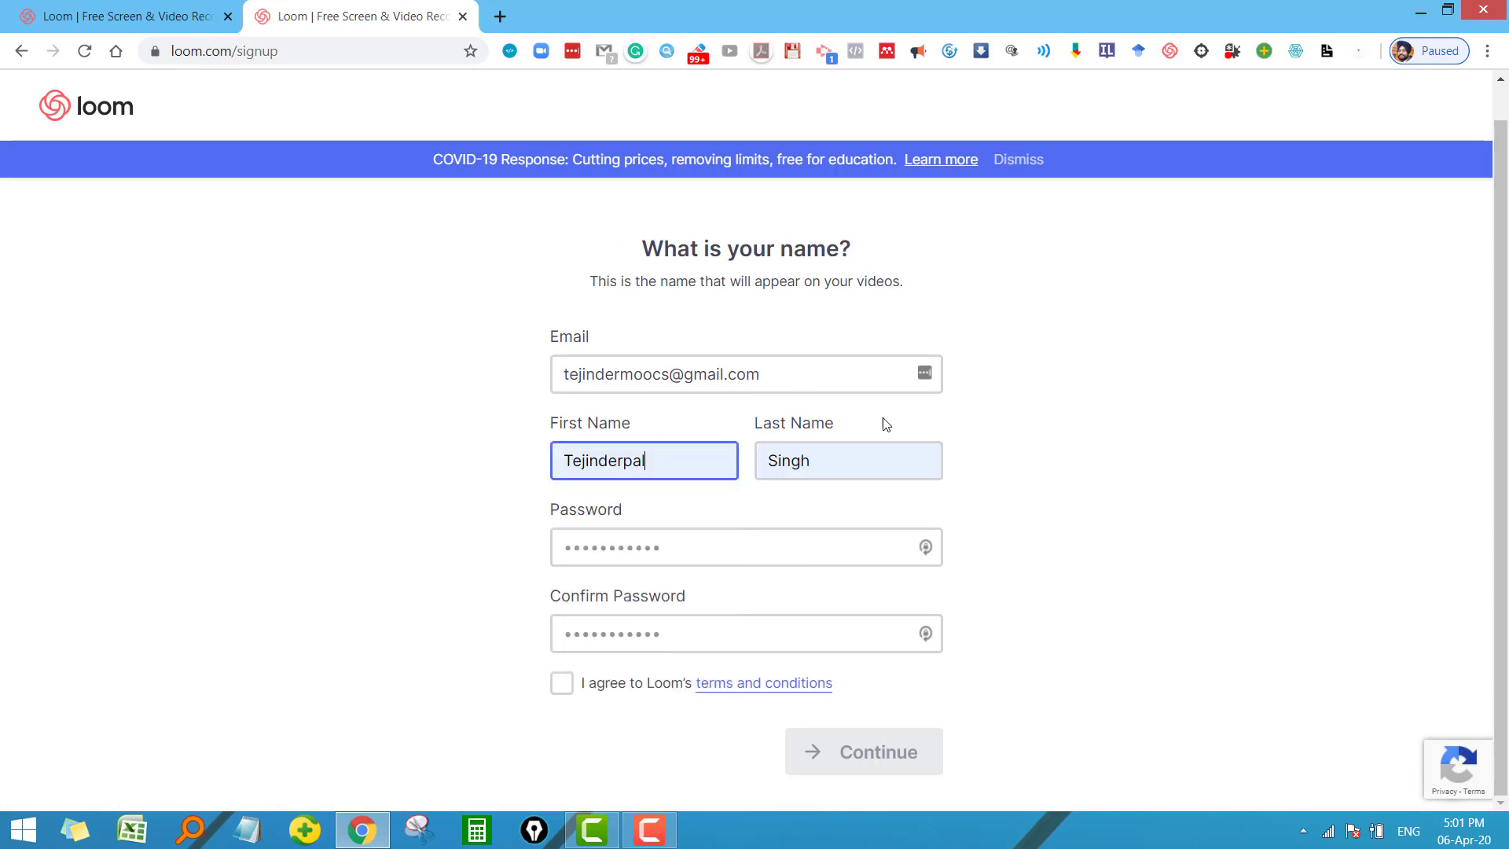
click(745, 547)
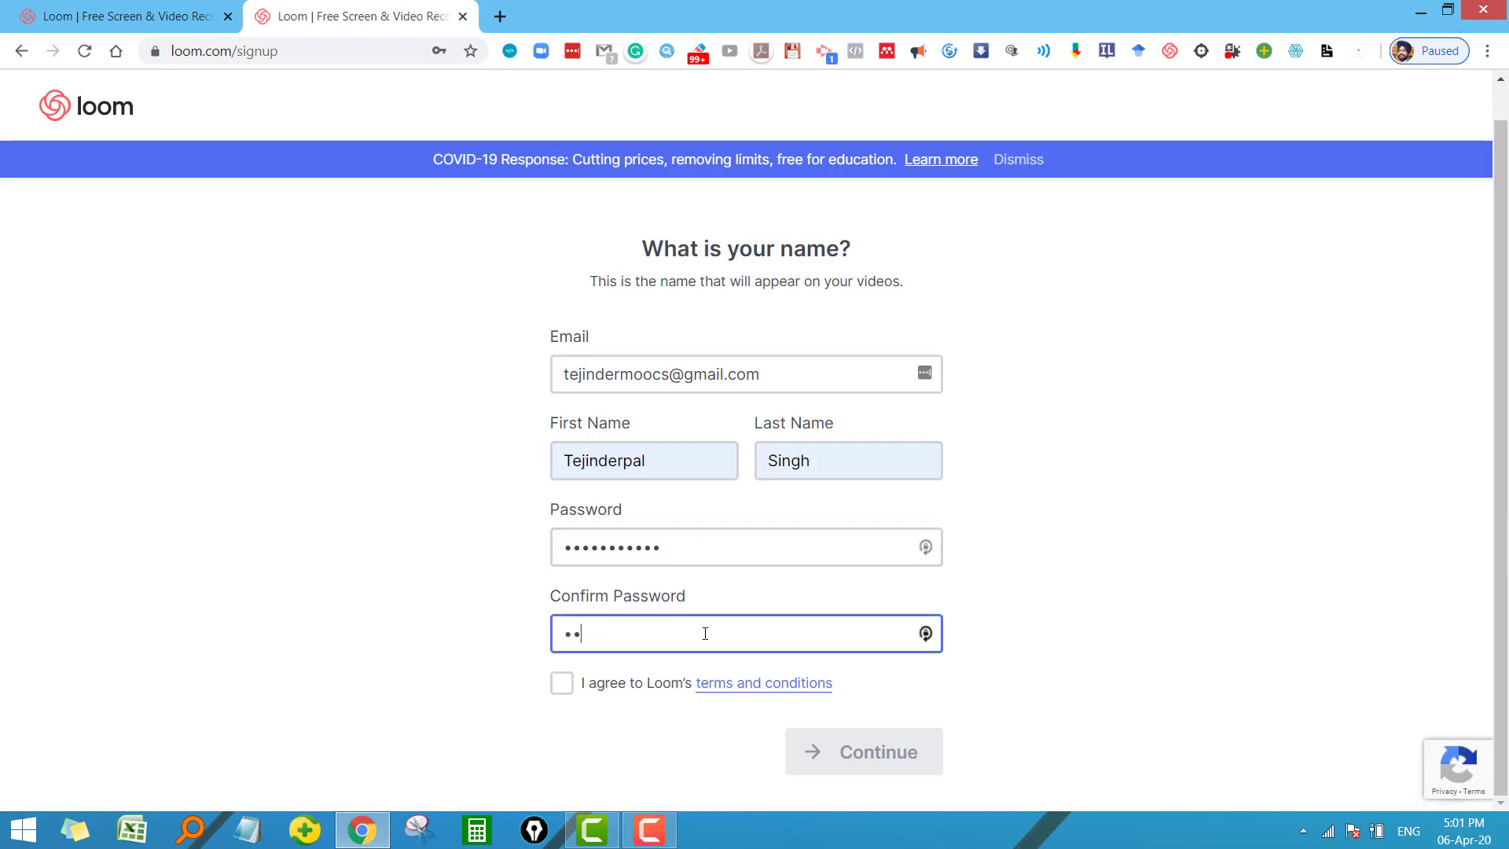
click(563, 682)
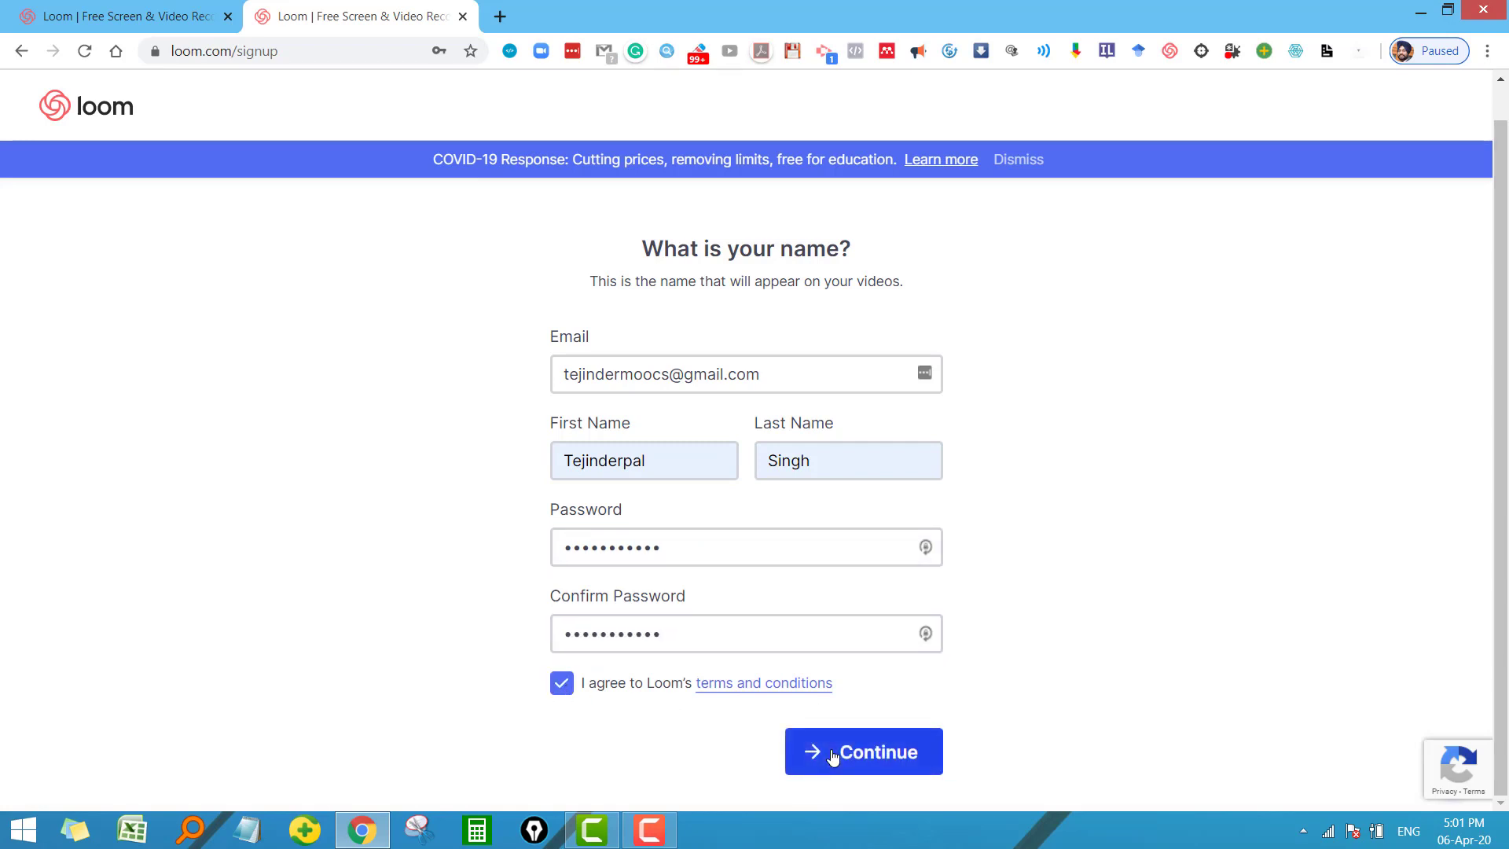
click(861, 752)
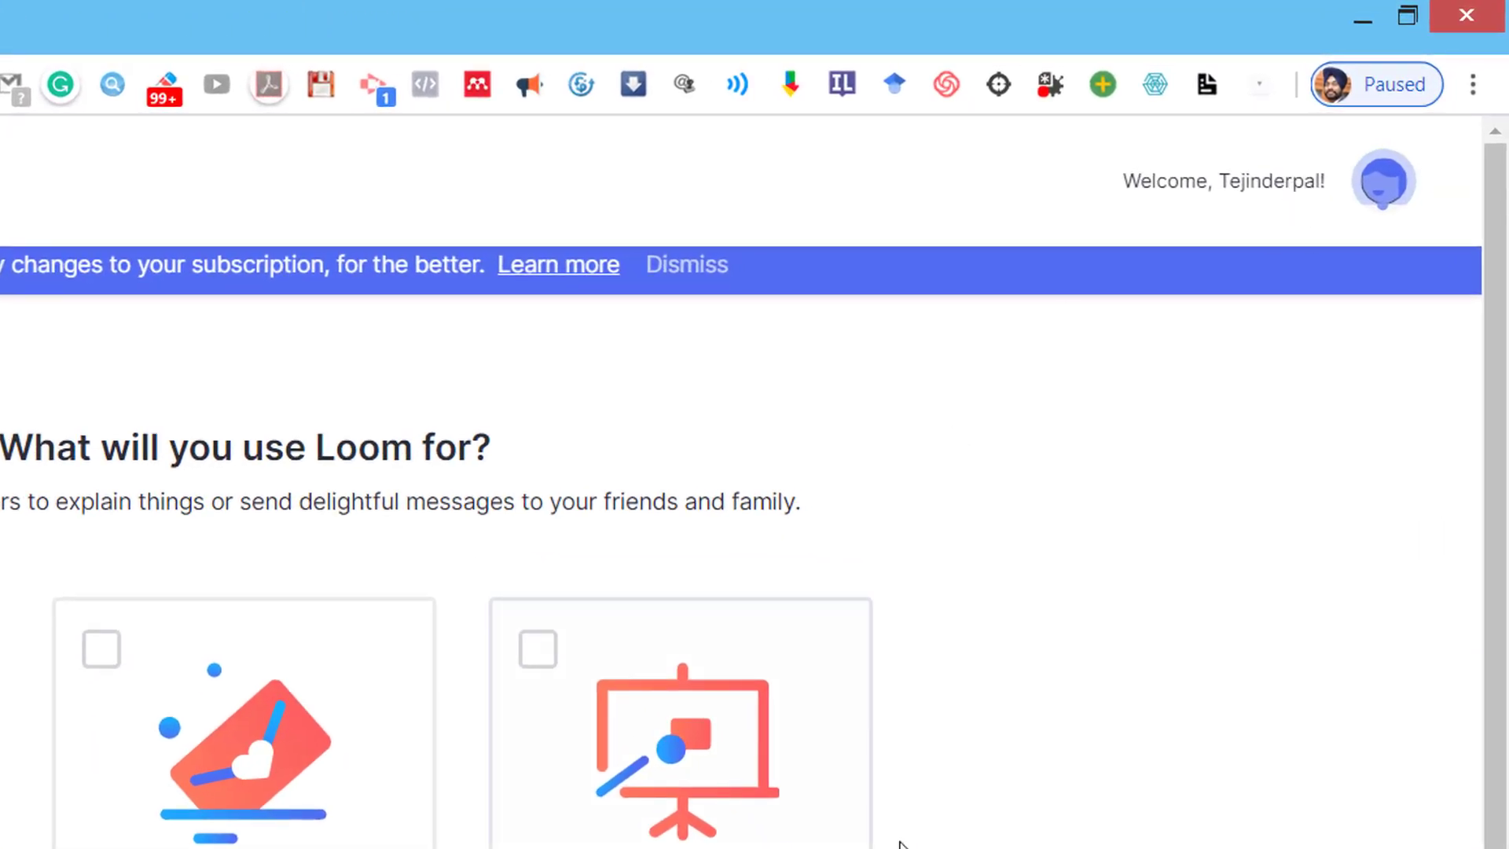
- Choose Education as the intended use and continue to the recorder choice
click(922, 392)
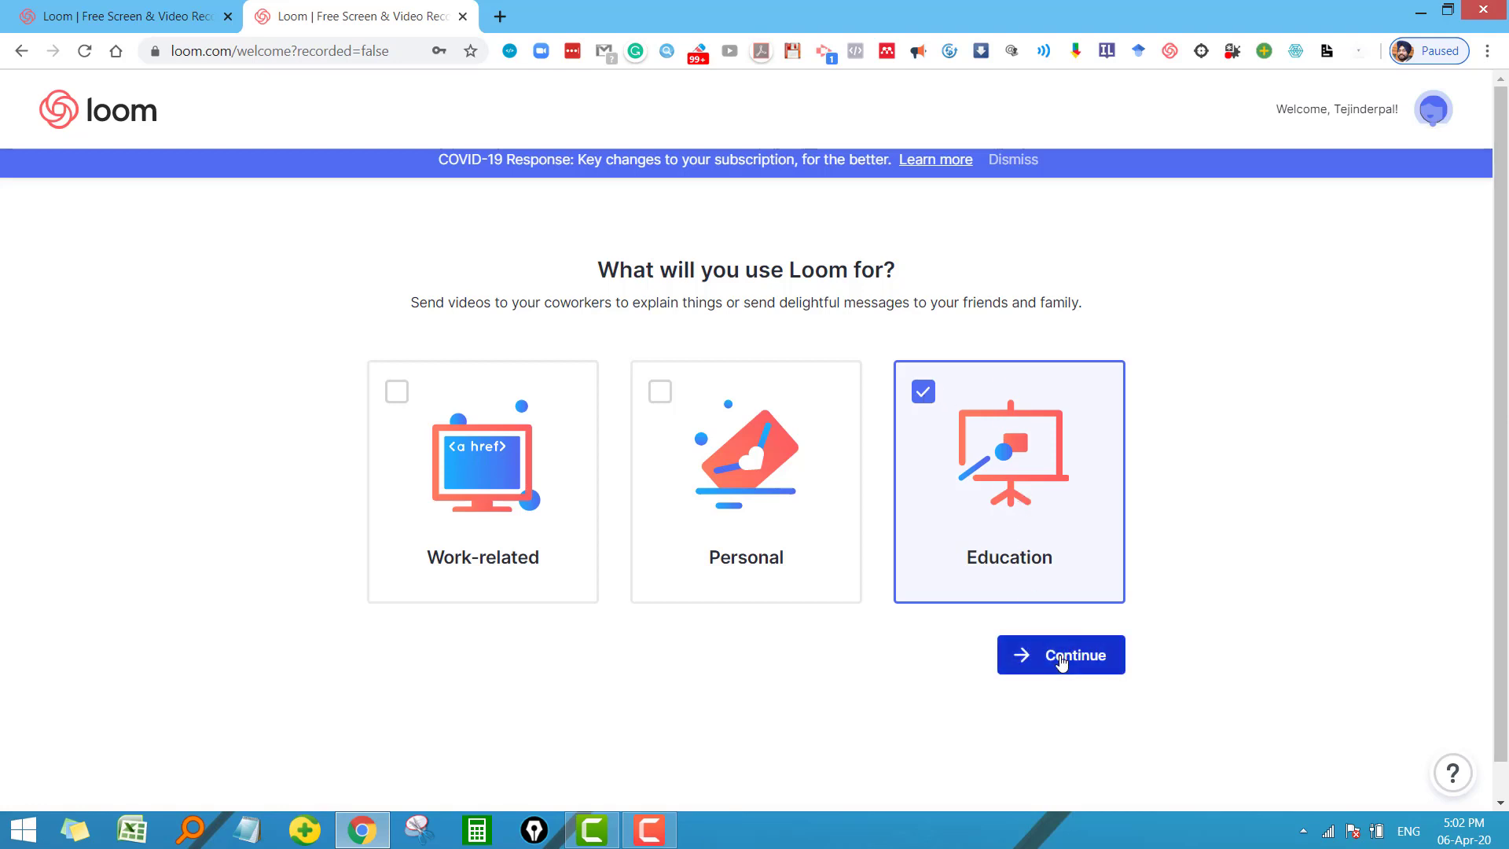
click(1059, 654)
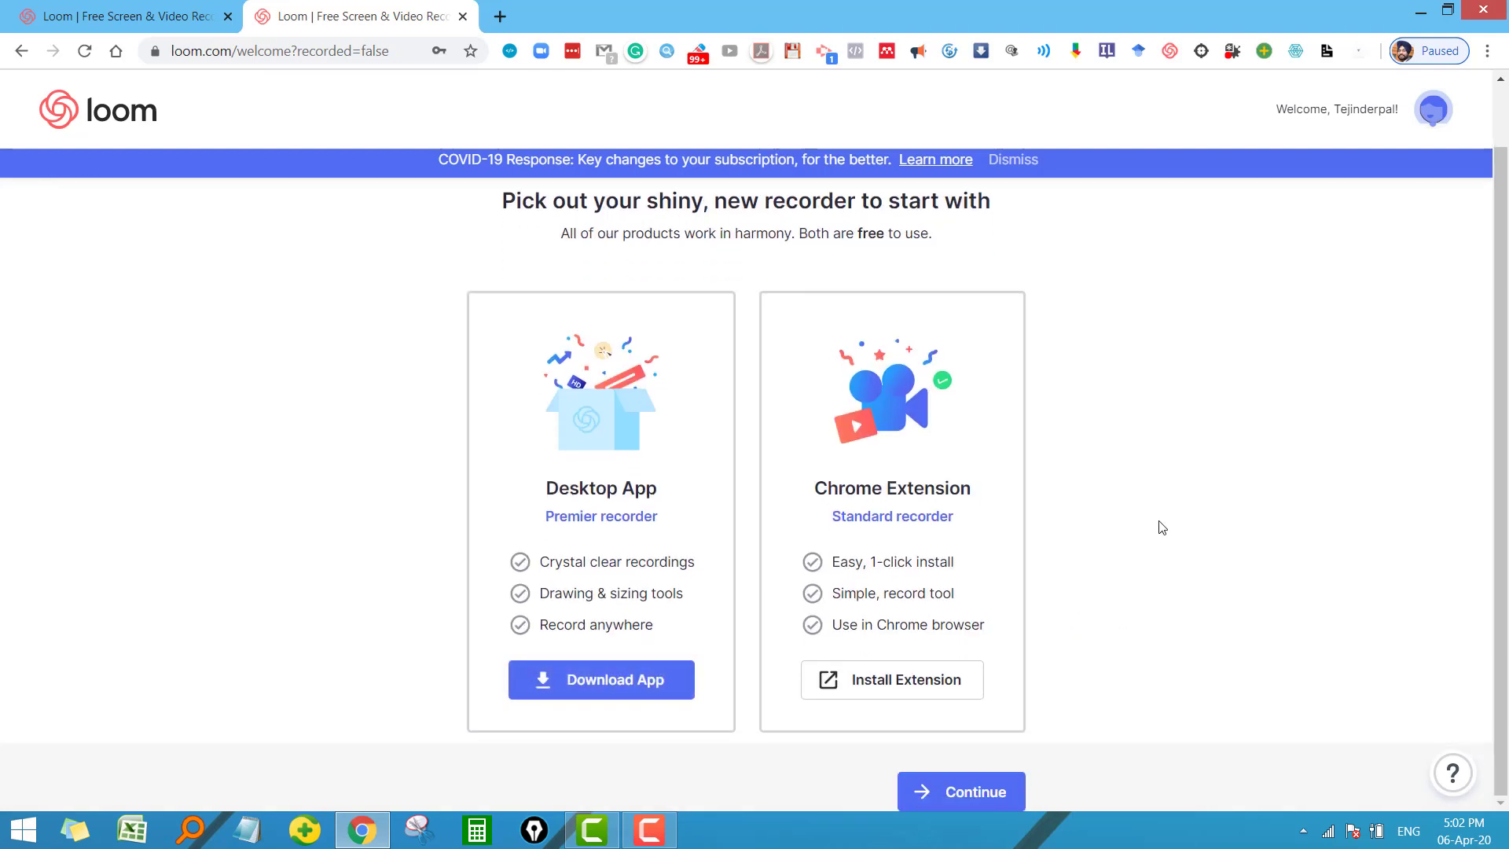
mouse_move(1121, 603)
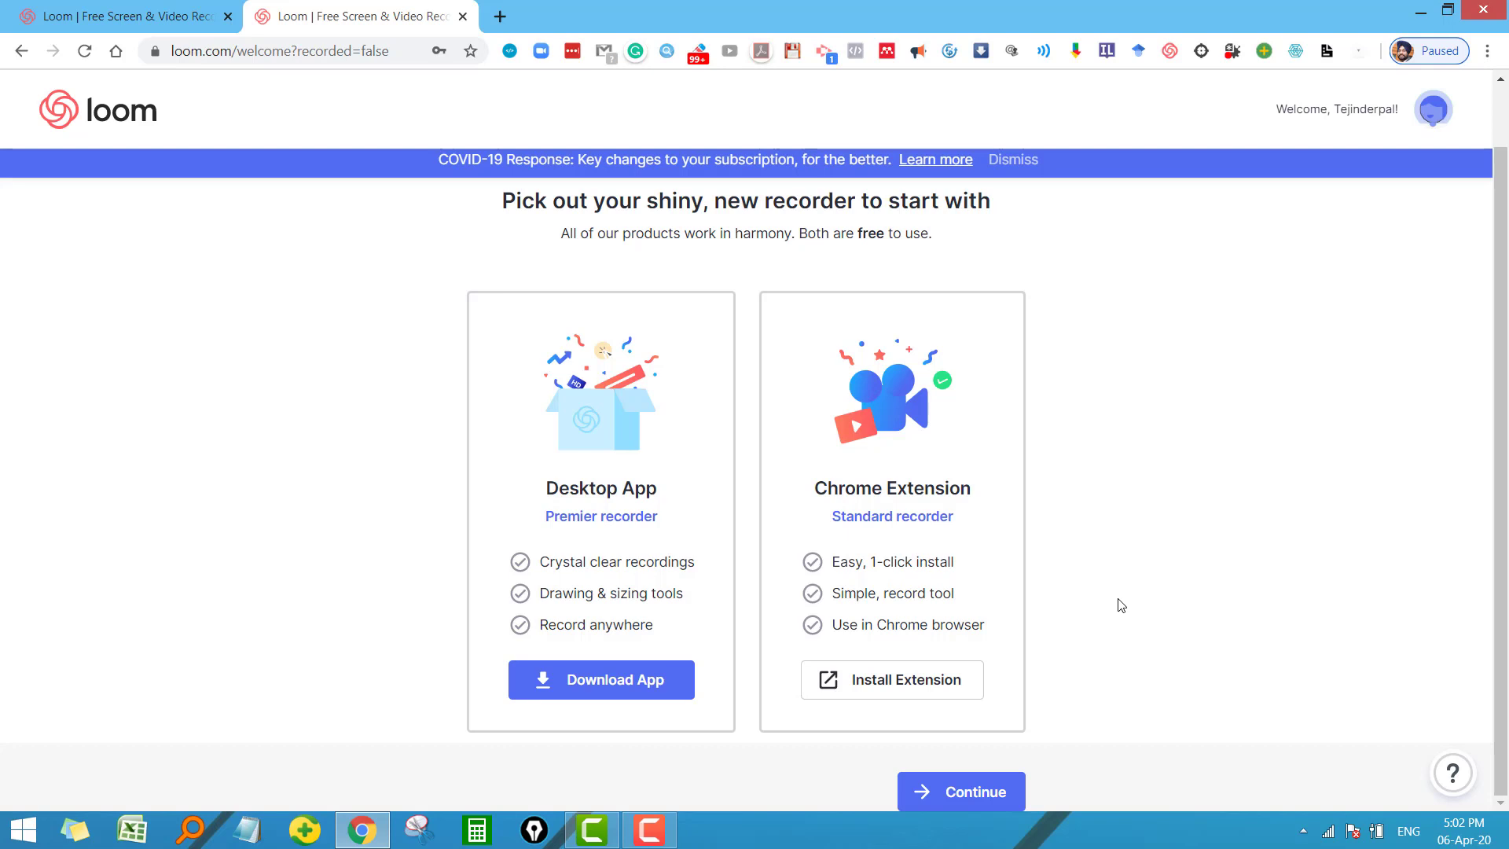
mouse_move(1129, 583)
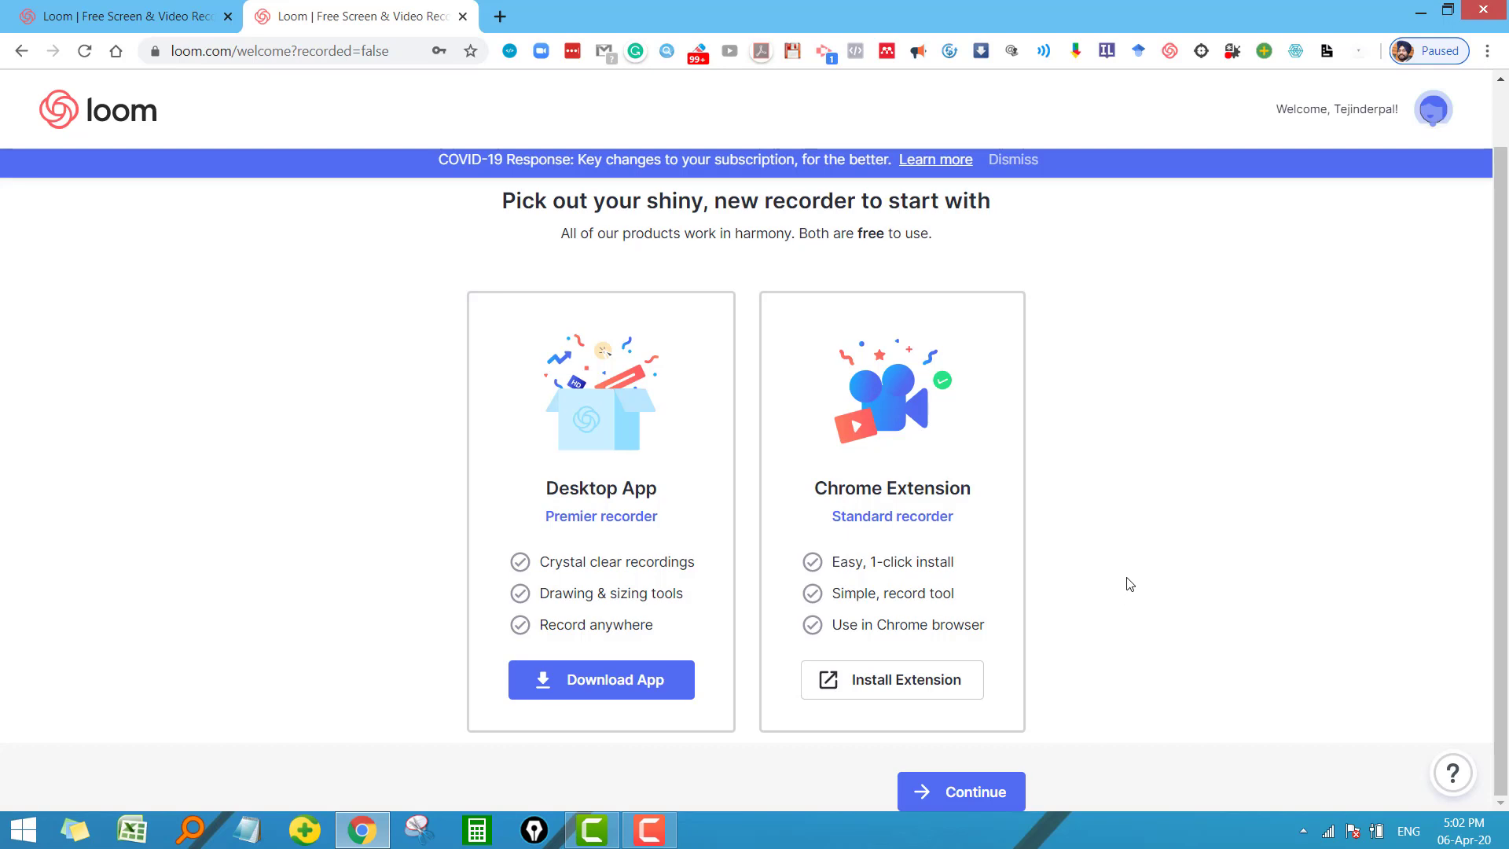
mouse_move(428, 516)
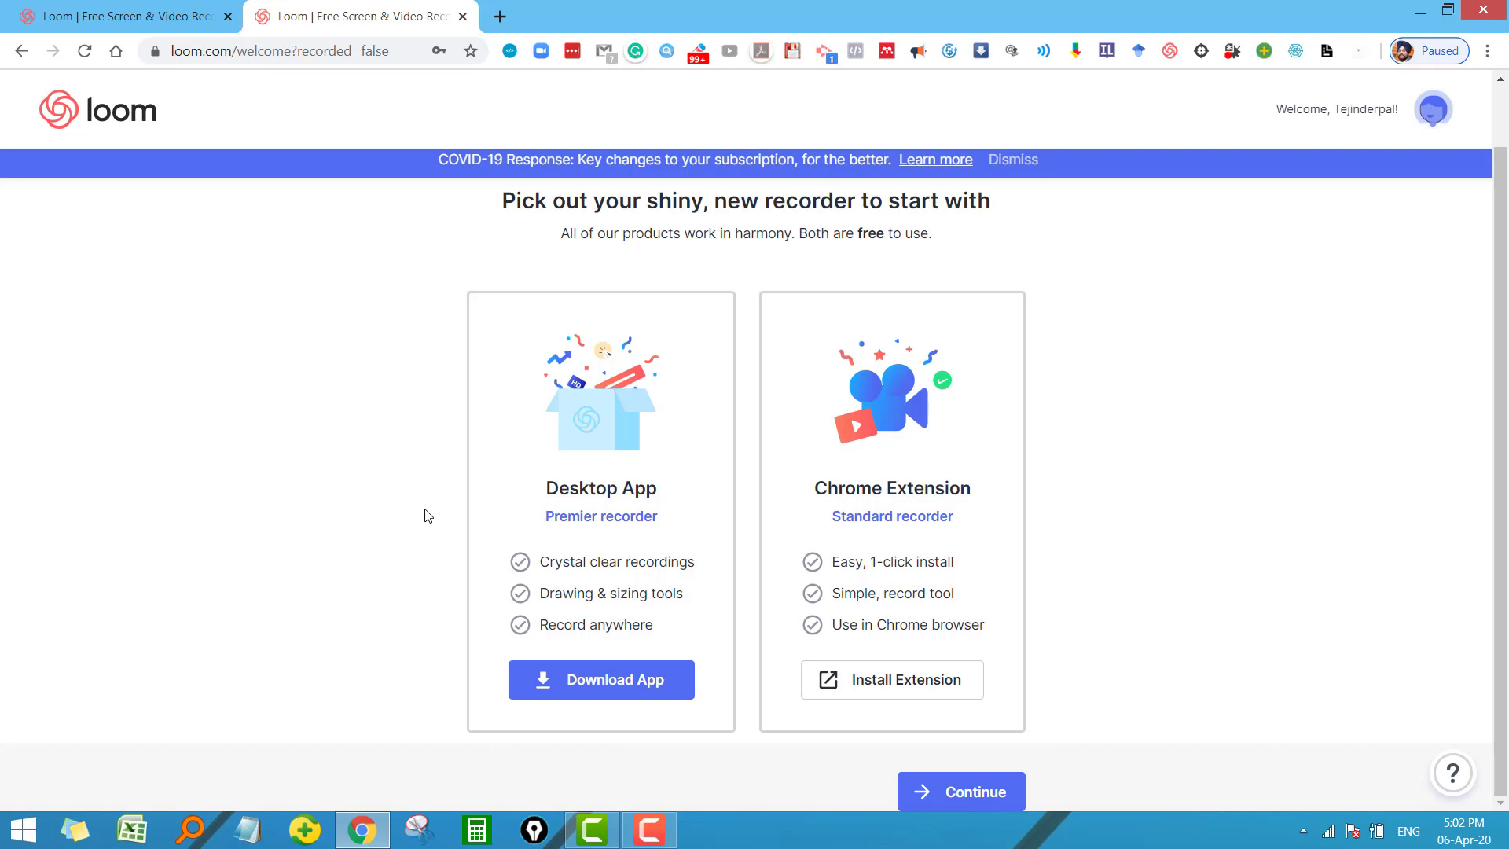
mouse_move(614, 488)
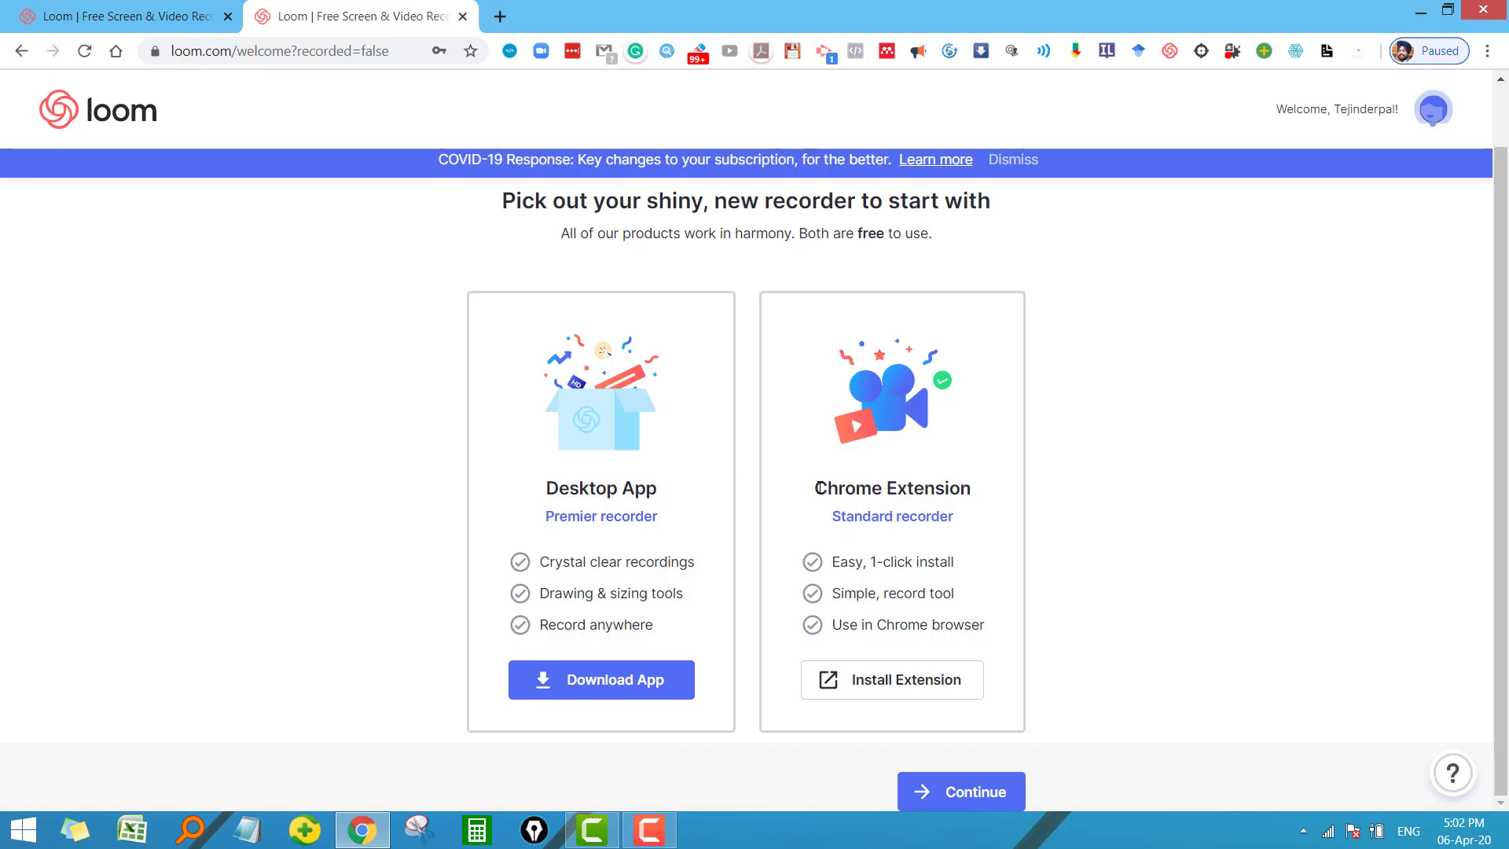
mouse_move(679, 668)
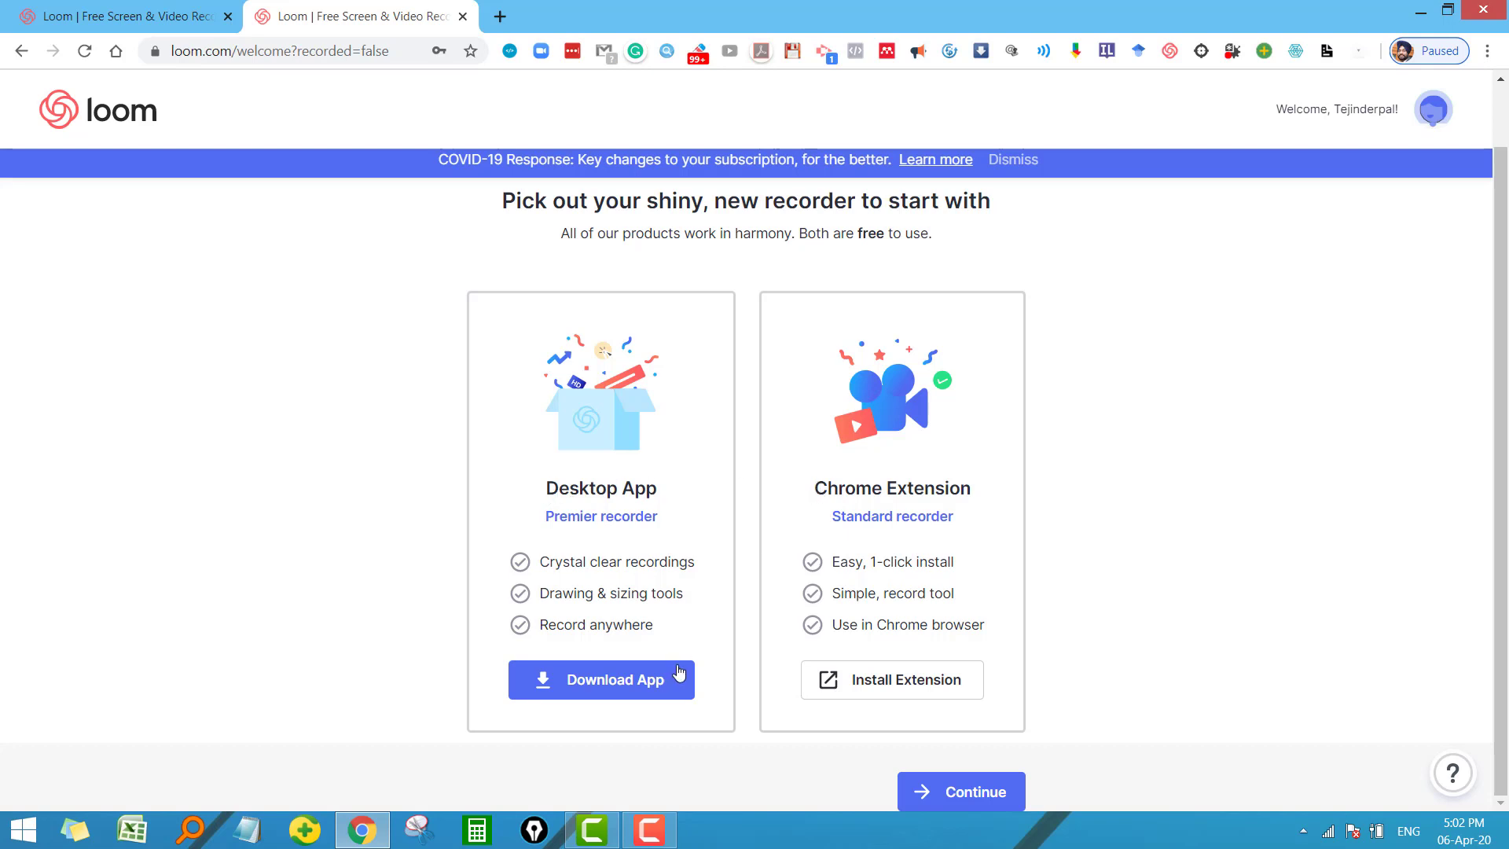
click(601, 679)
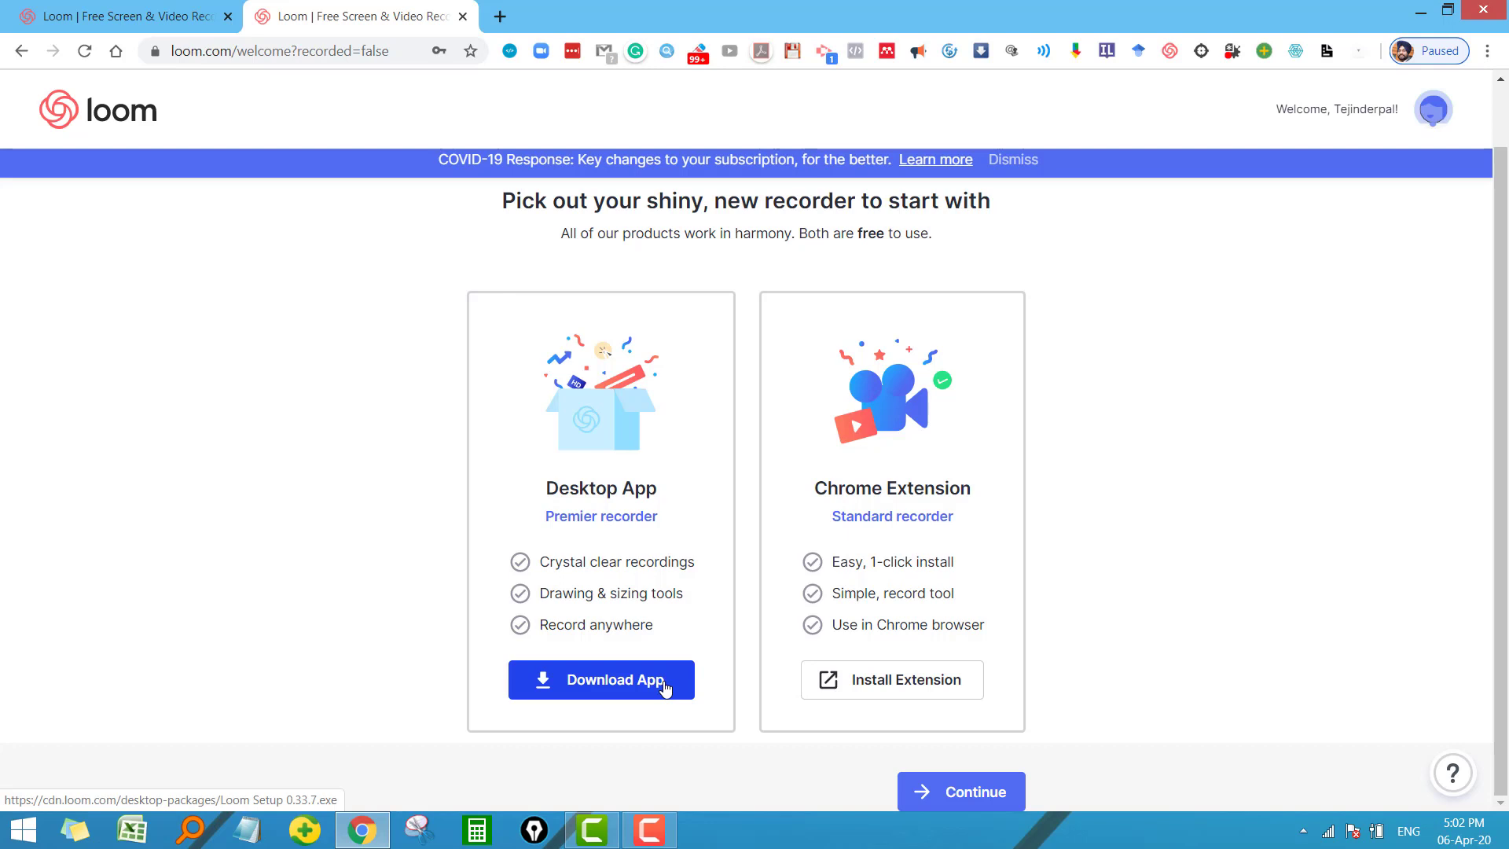
mouse_move(973, 668)
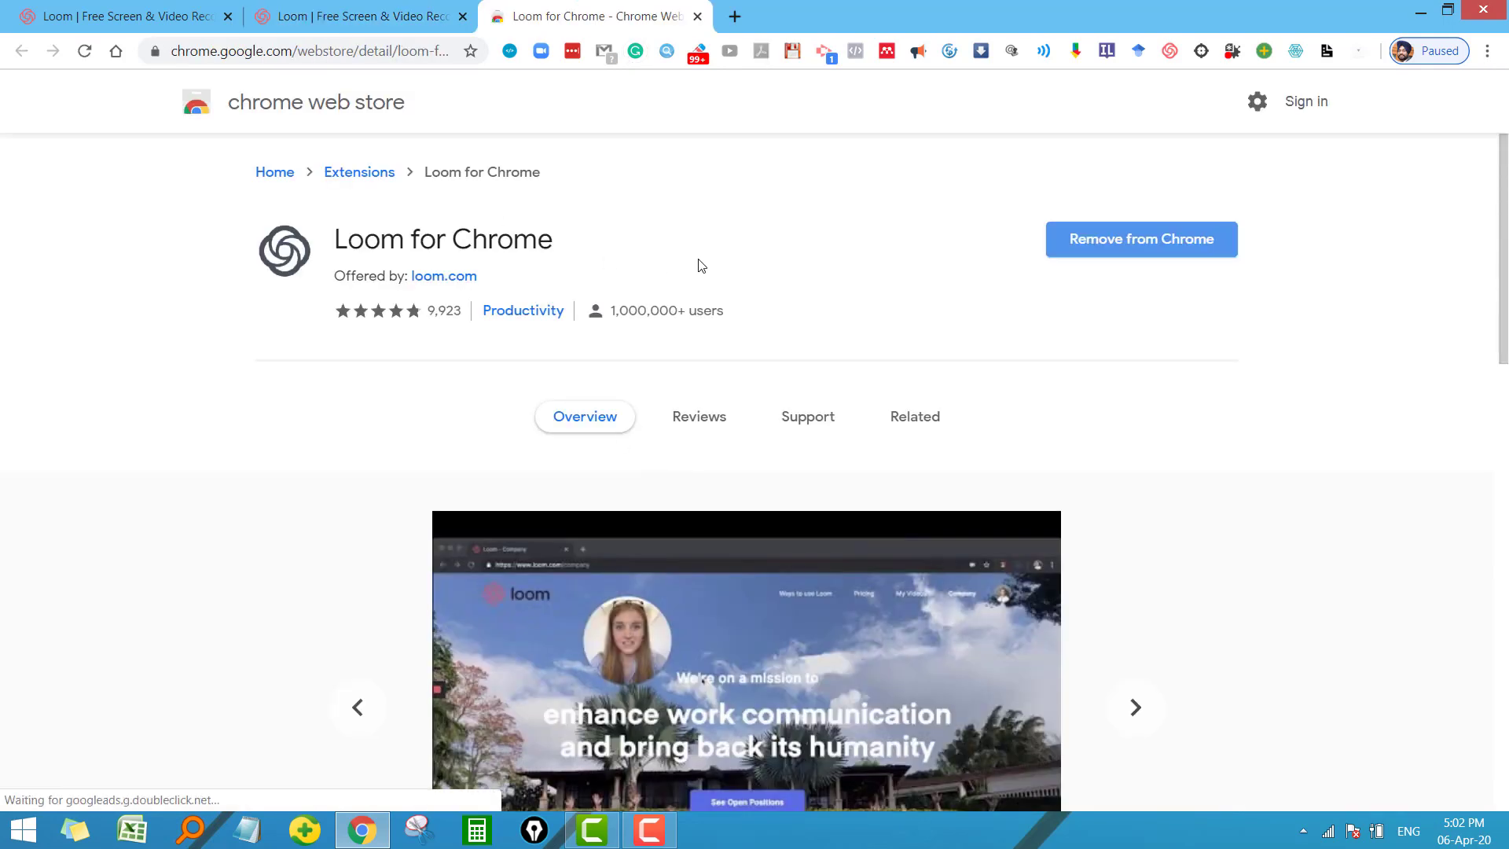
mouse_move(1113, 237)
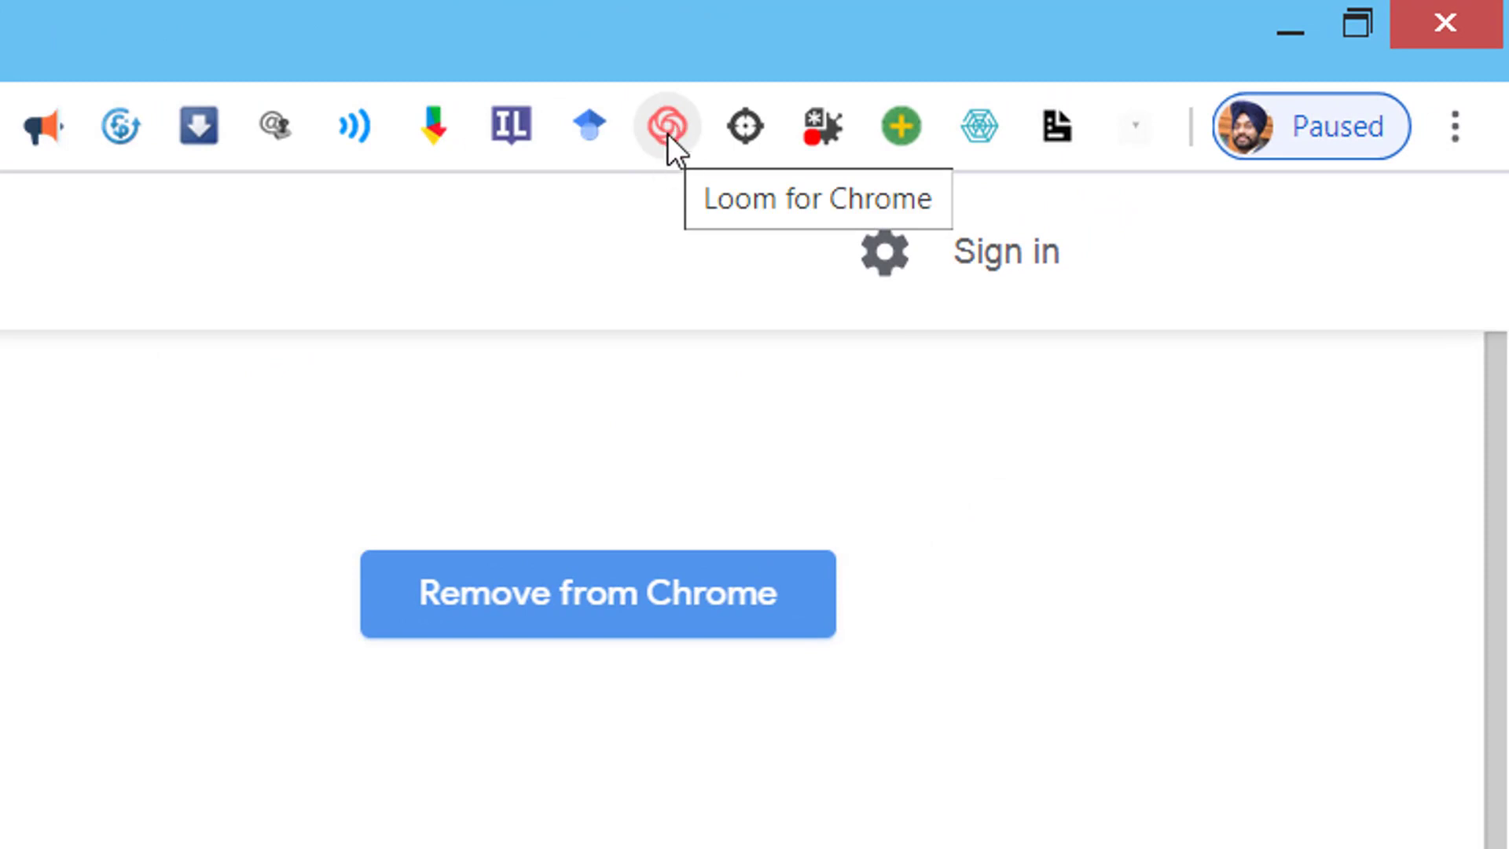
- Install Loom for Chrome and open the new extension from the toolbar
click(1357, 23)
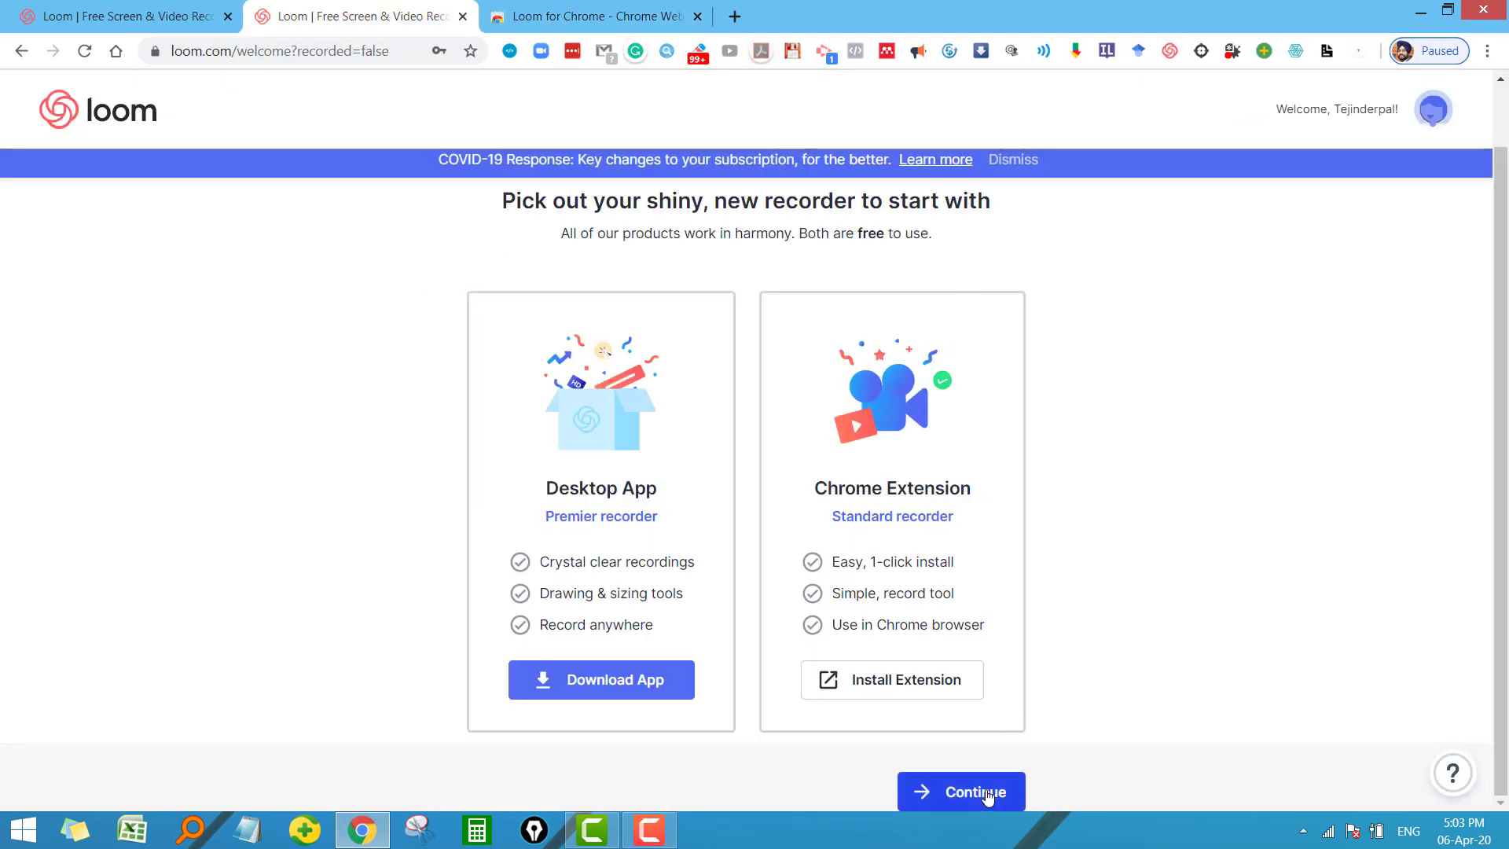
- Continue from the recorder choice to the empty My Videos dashboard
click(959, 791)
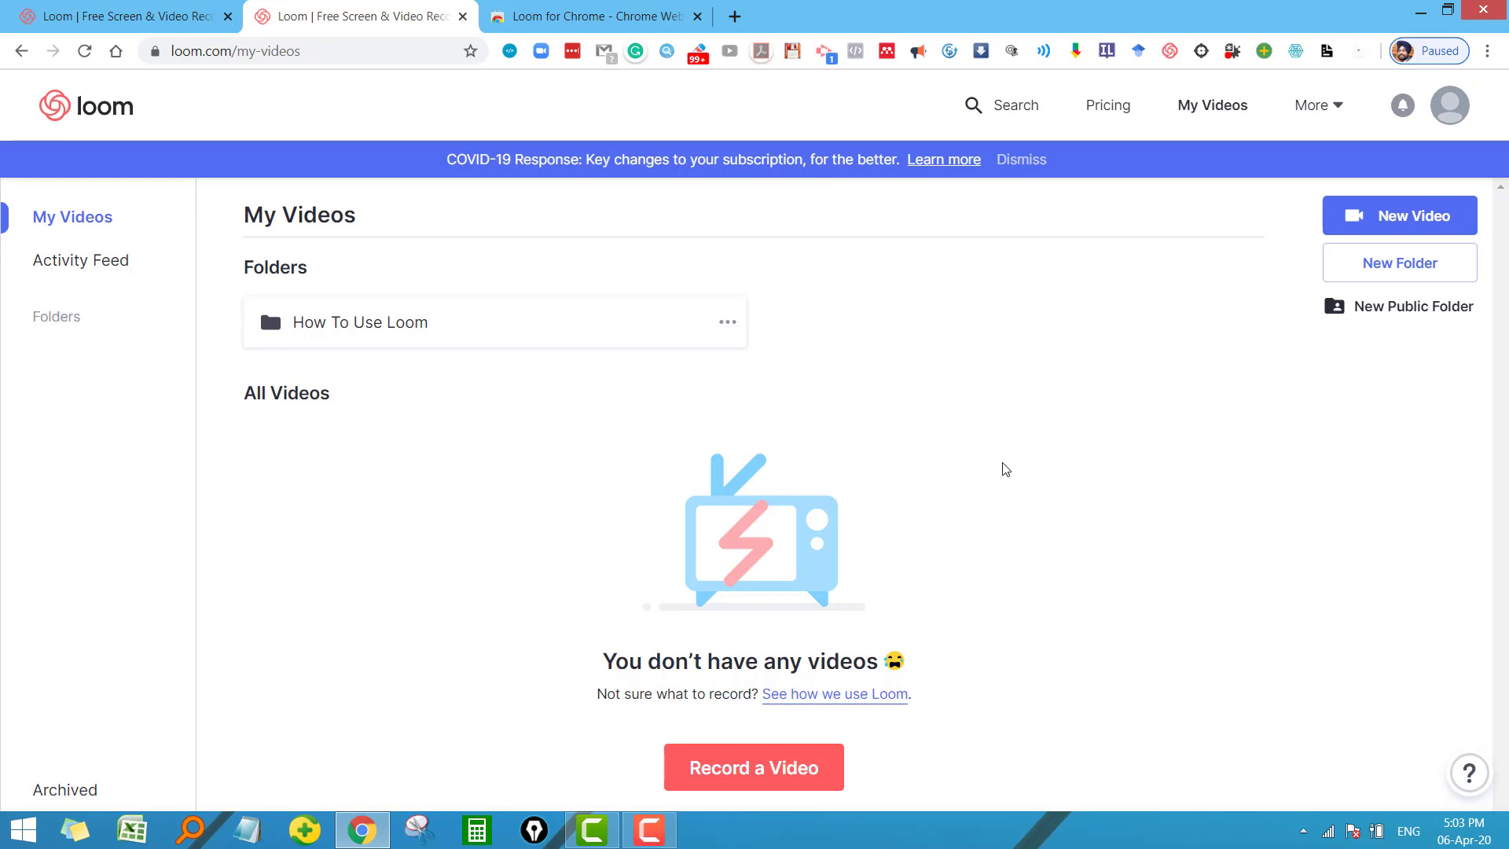
mouse_move(999, 404)
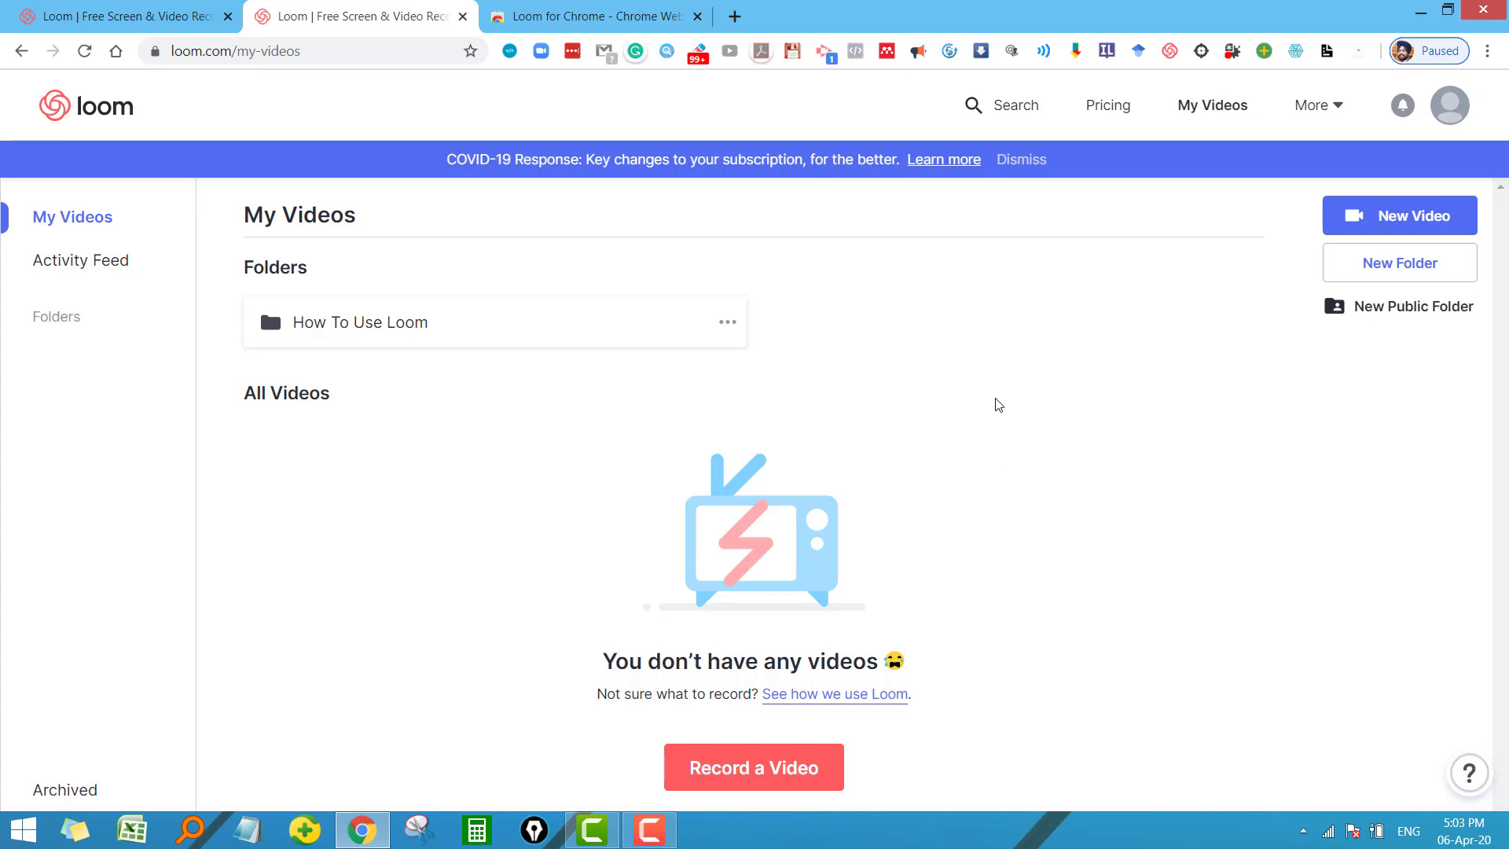